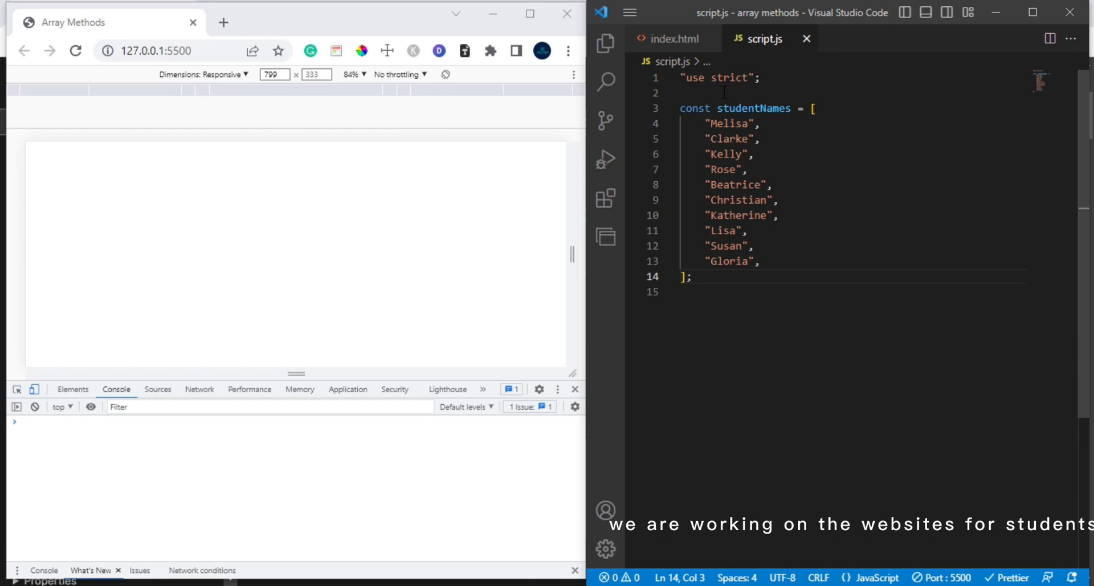
mouse_move(753, 108)
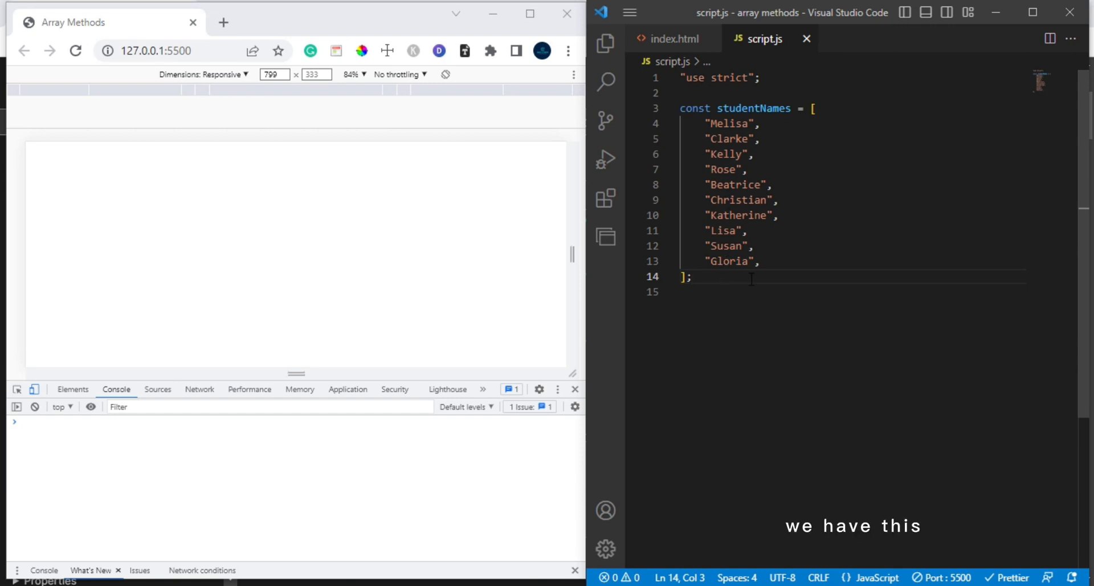
Below the array, add console.log(studentNames); using the IntelliSense suggestion
key(enter)
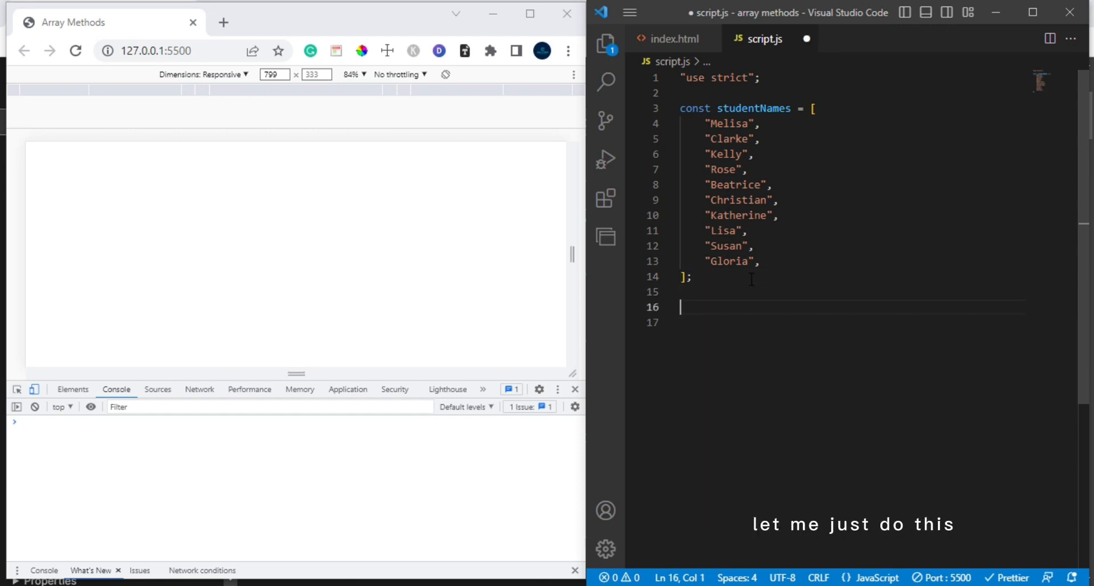
text(console.log();)
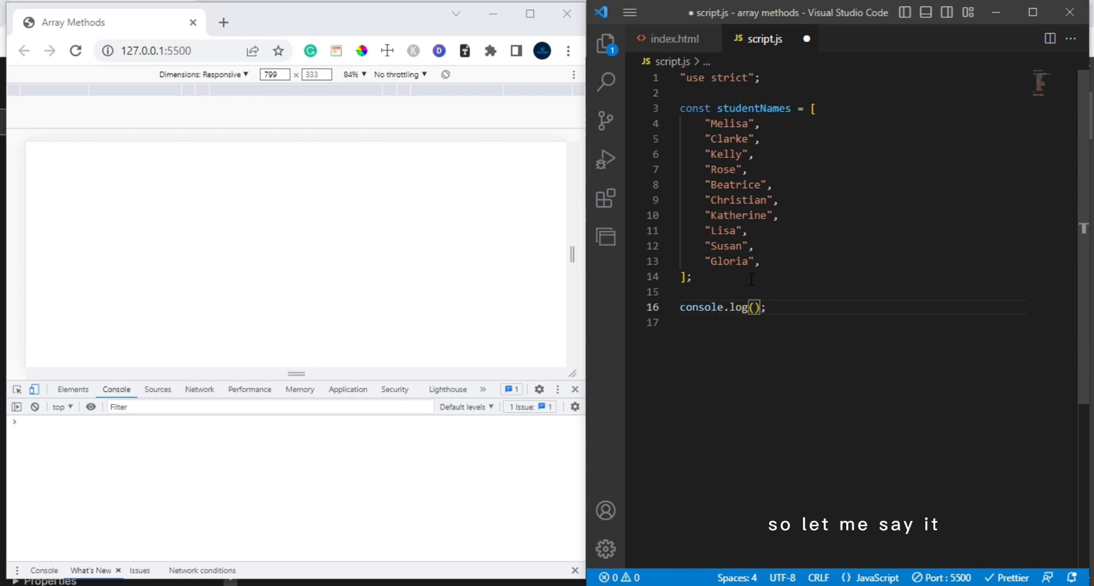
text(stud)
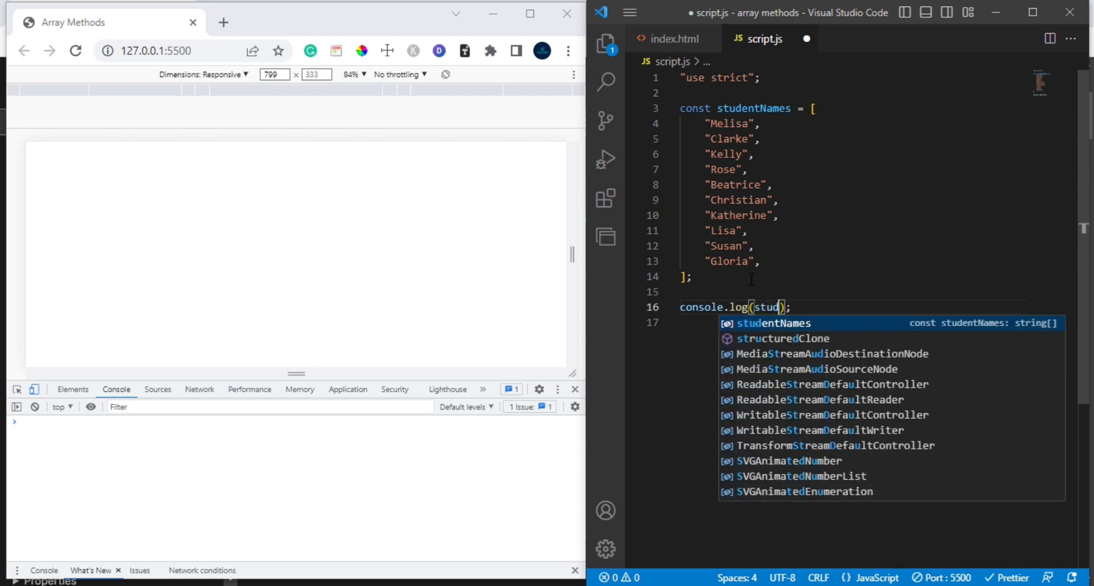
key(Tab)
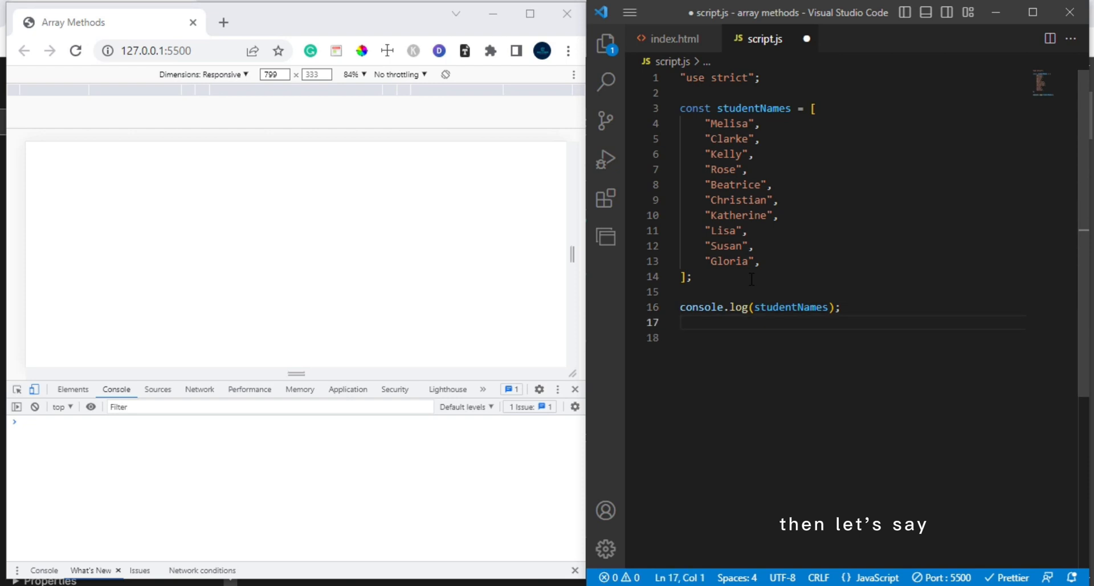
Add console.log(studentNames.splice(start, deletecount, thisArgs)); as a placeholder splice log
text(console.log();)
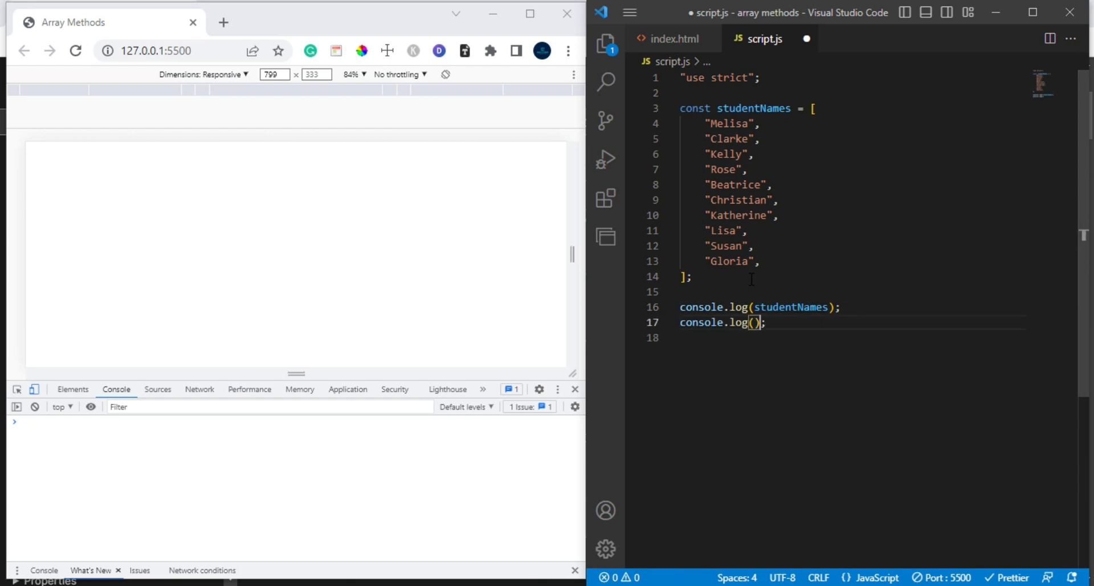
text(studentNames.splice()
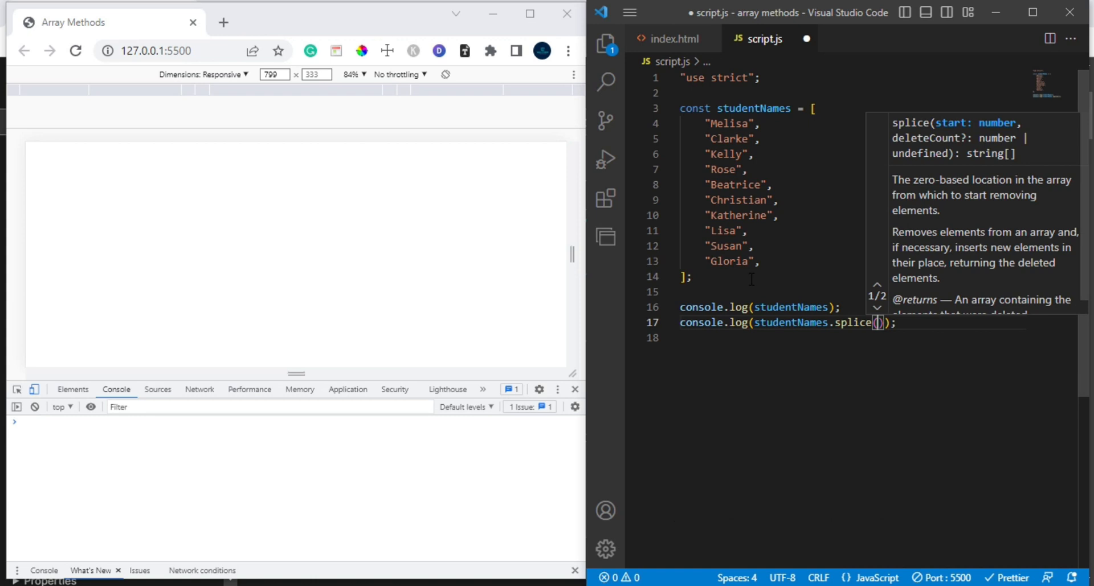
text(start)
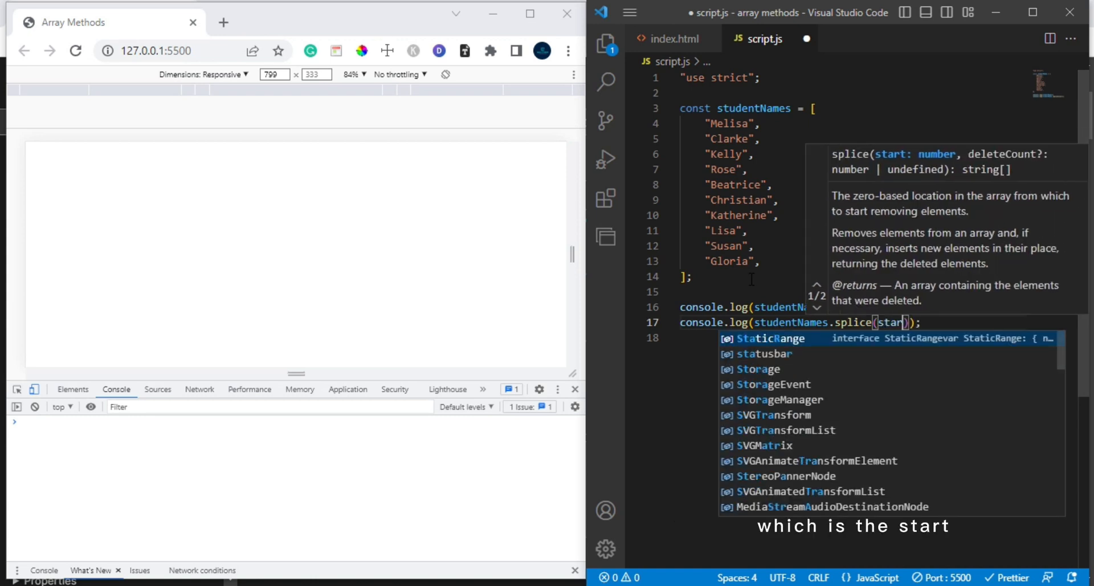
text(, dele)
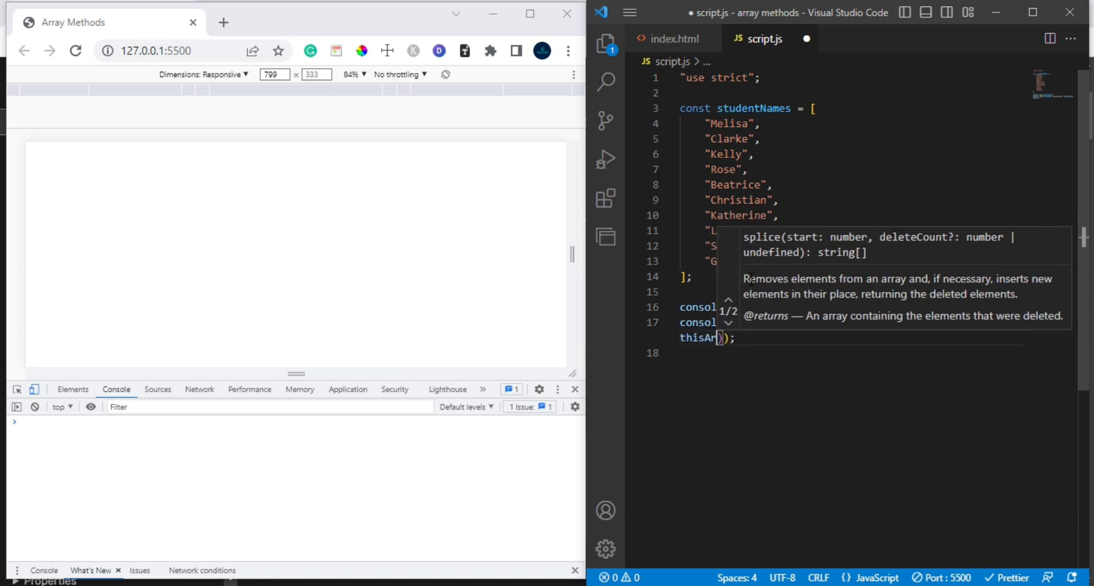
text(gs.)
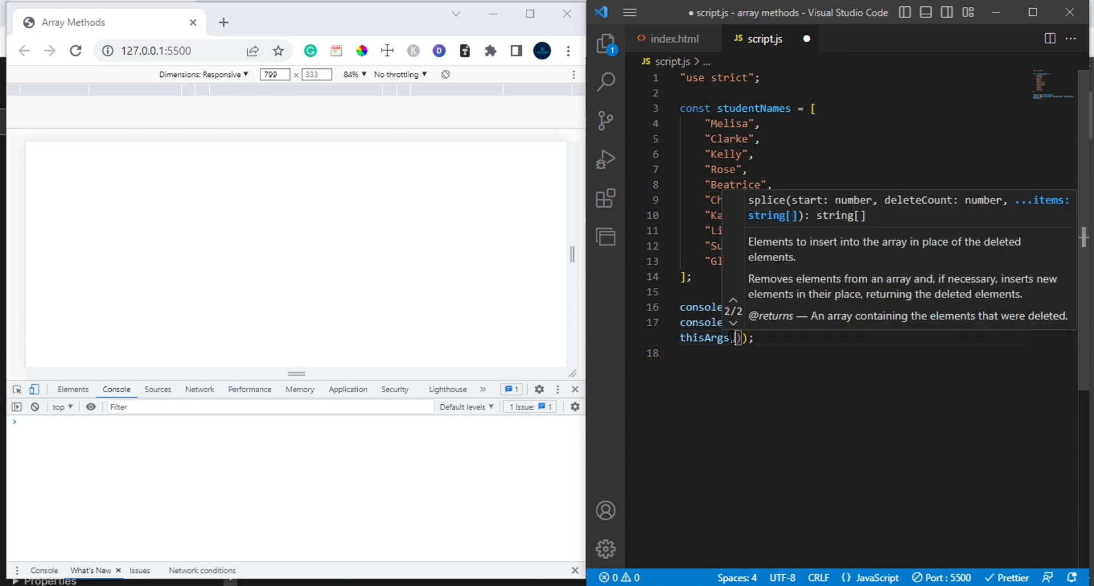
text(thisArhs)
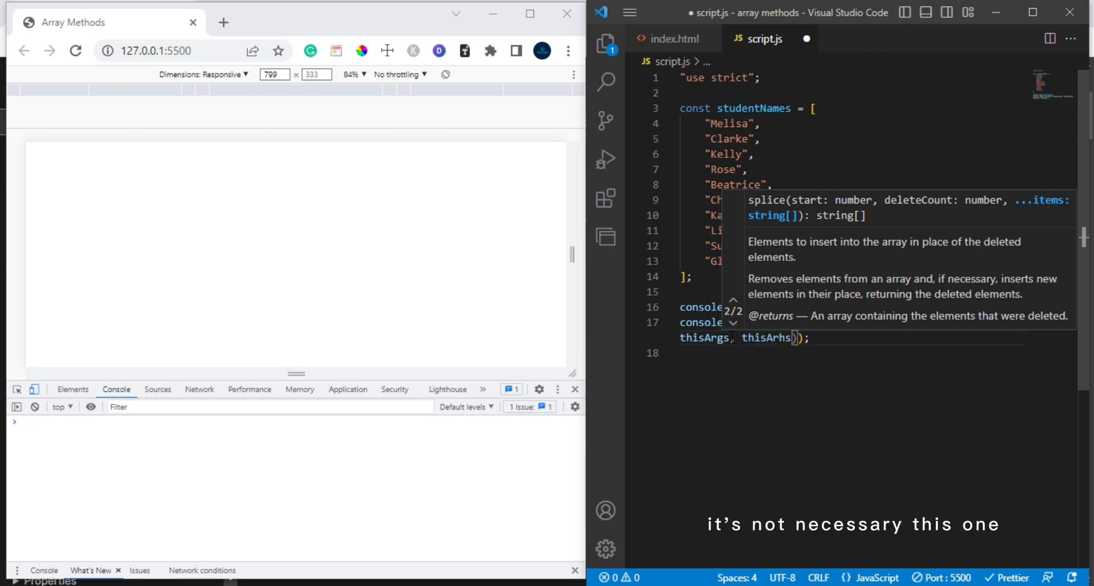
text(thisArgs)
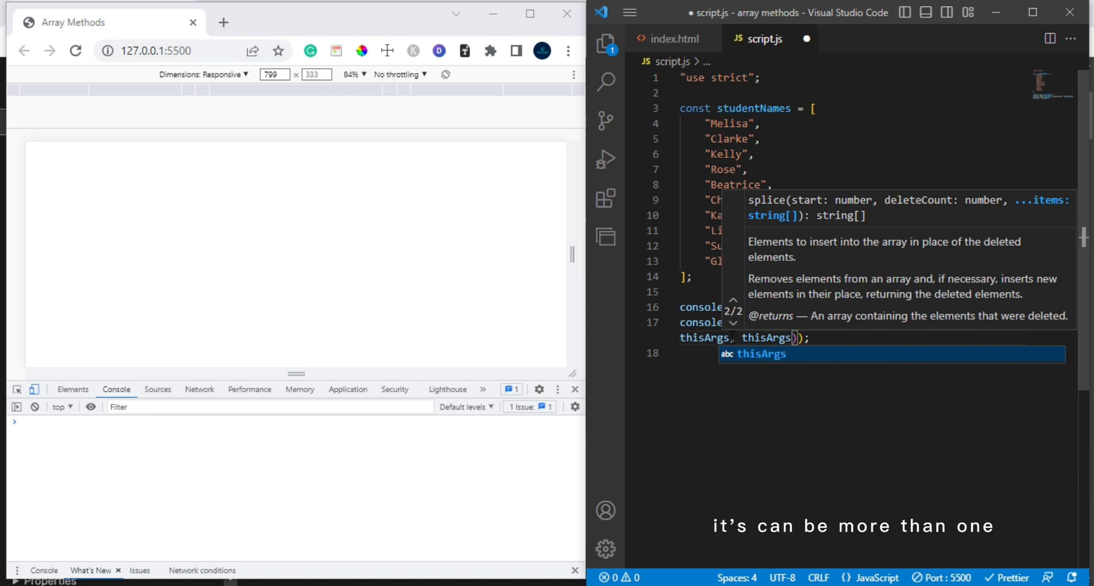
text(thisA));)
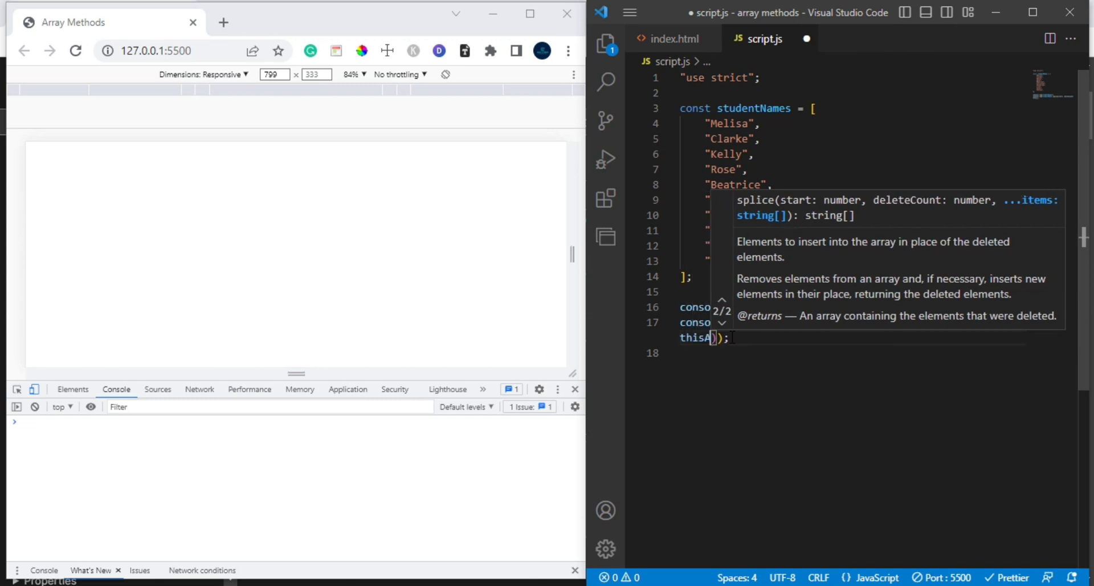
text(rgs)
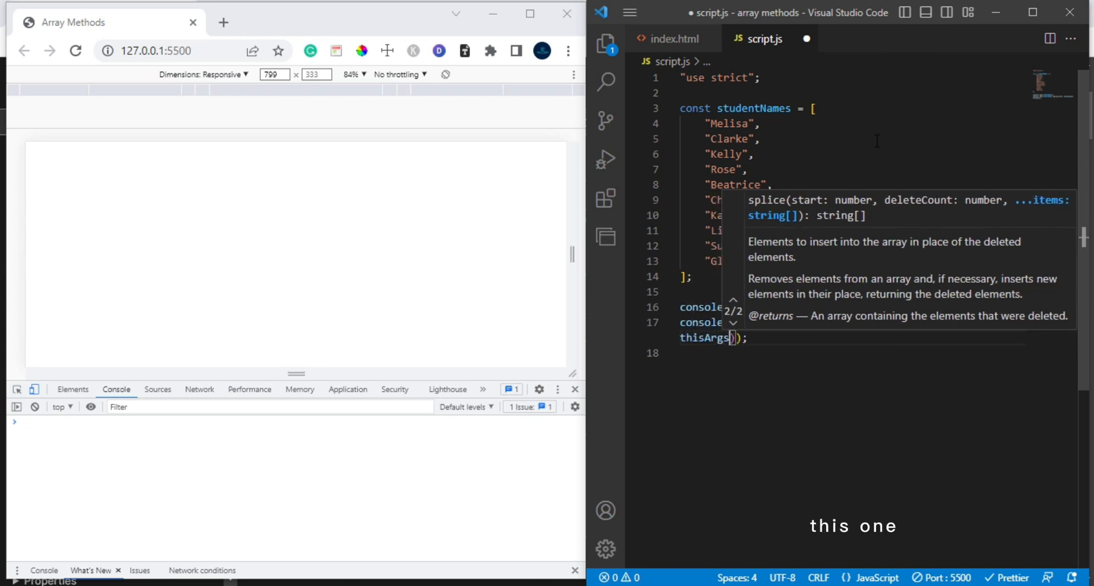
click(754, 154)
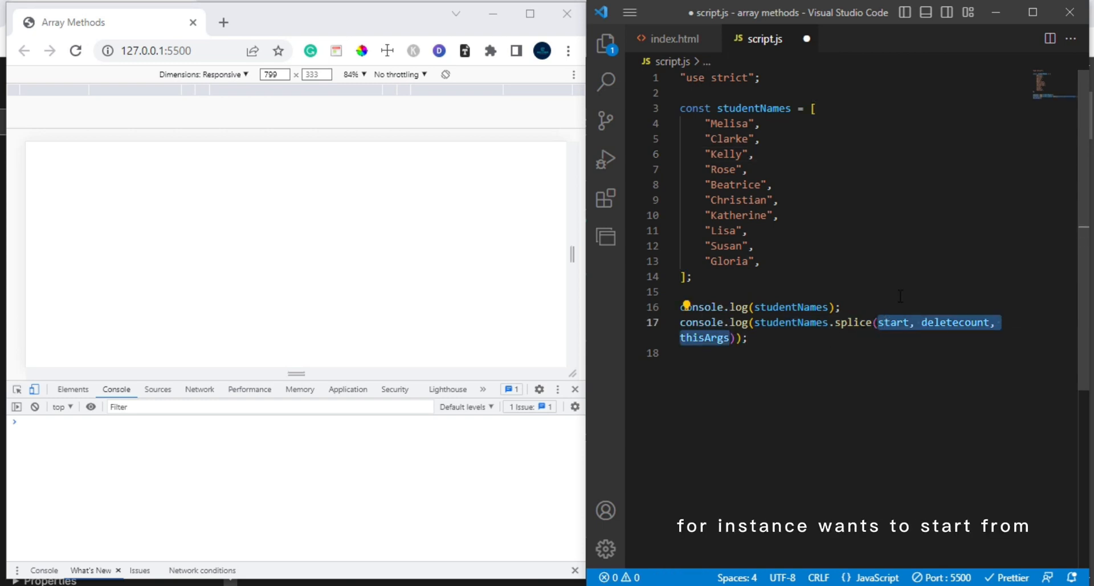
Change line 17 to studentNames.splice(0); and add console.log(studentNames); below it
key(Delete)
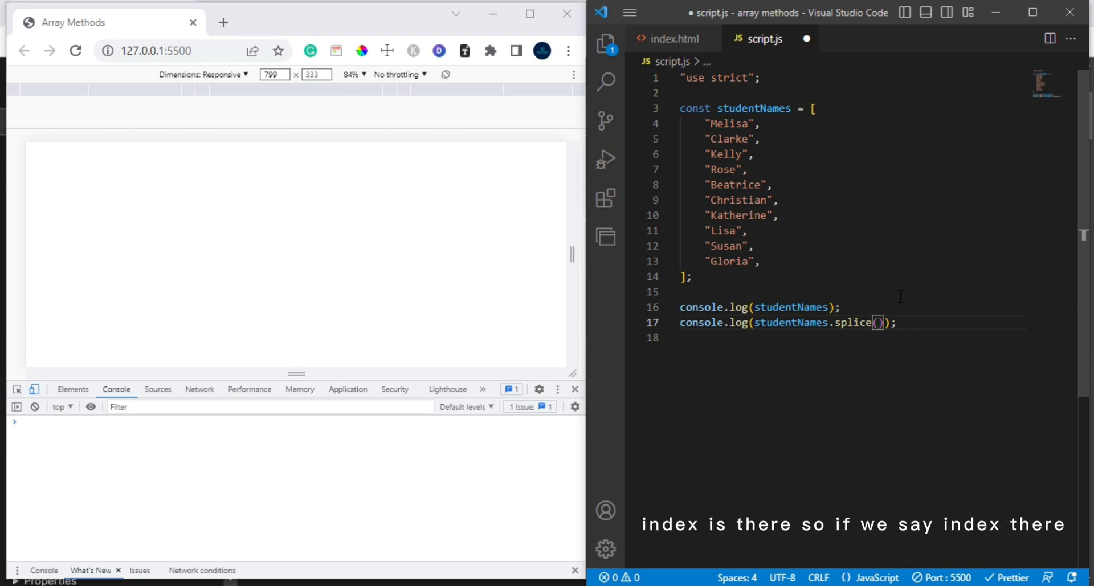
text(0)
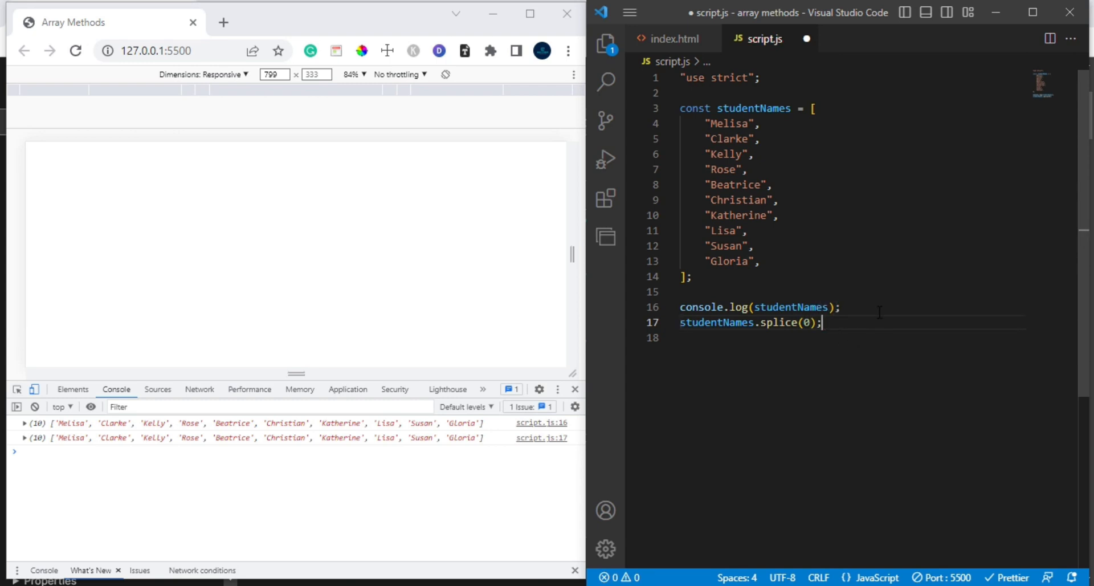
text(cl)
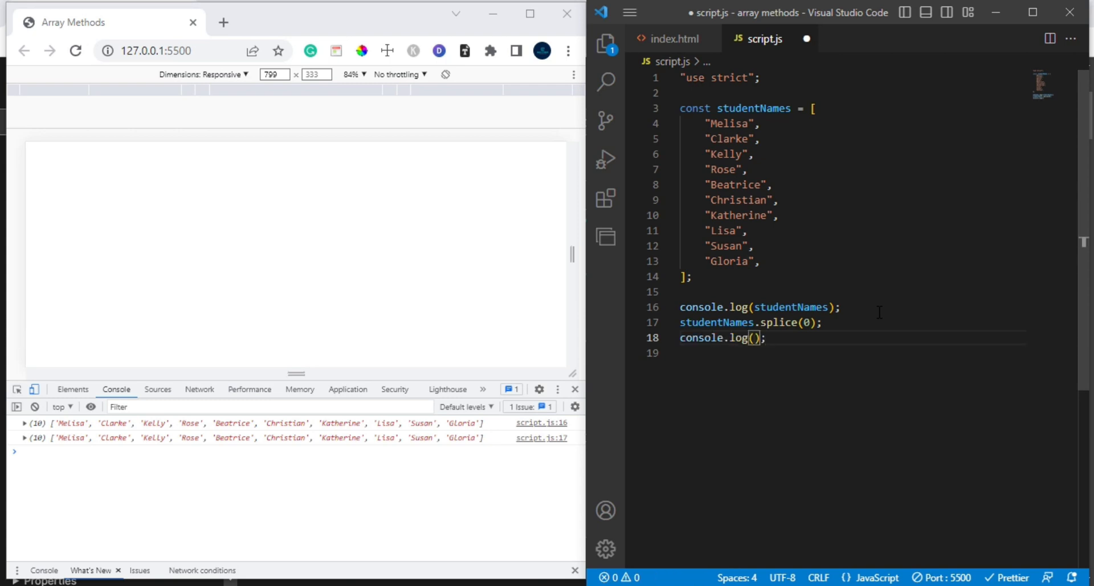
text(co)
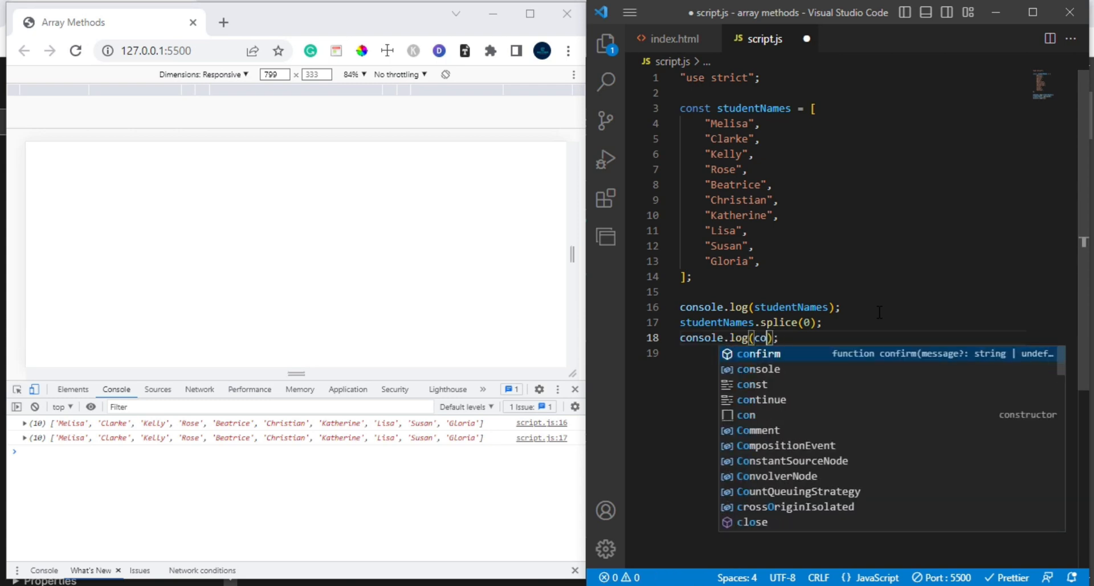
text(studentNames)
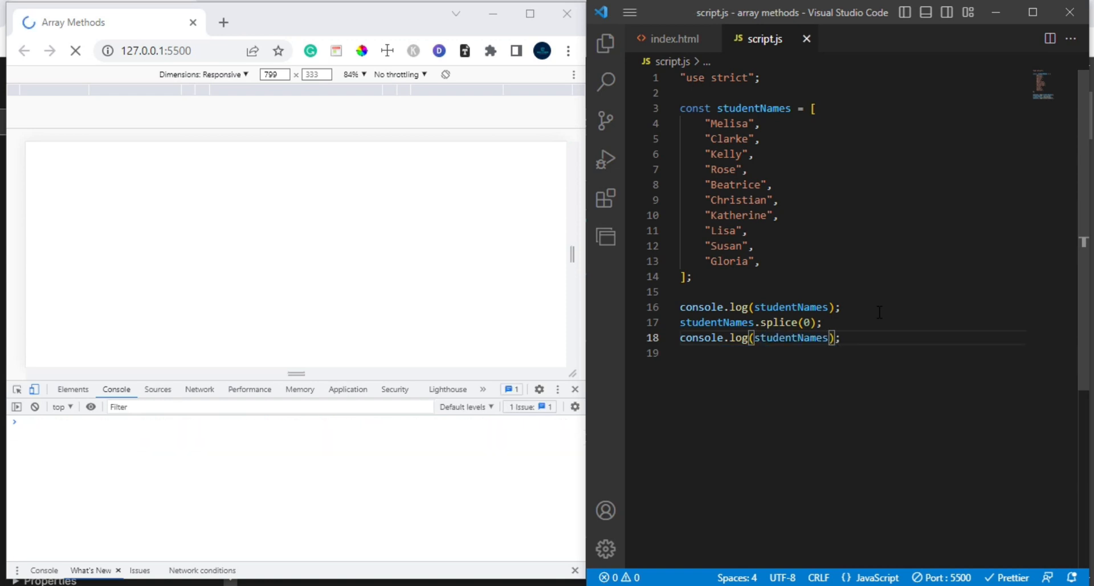
Edit the call to studentNames.splice(0, 2), dropping Melisa and Clarke from the log
click(75, 50)
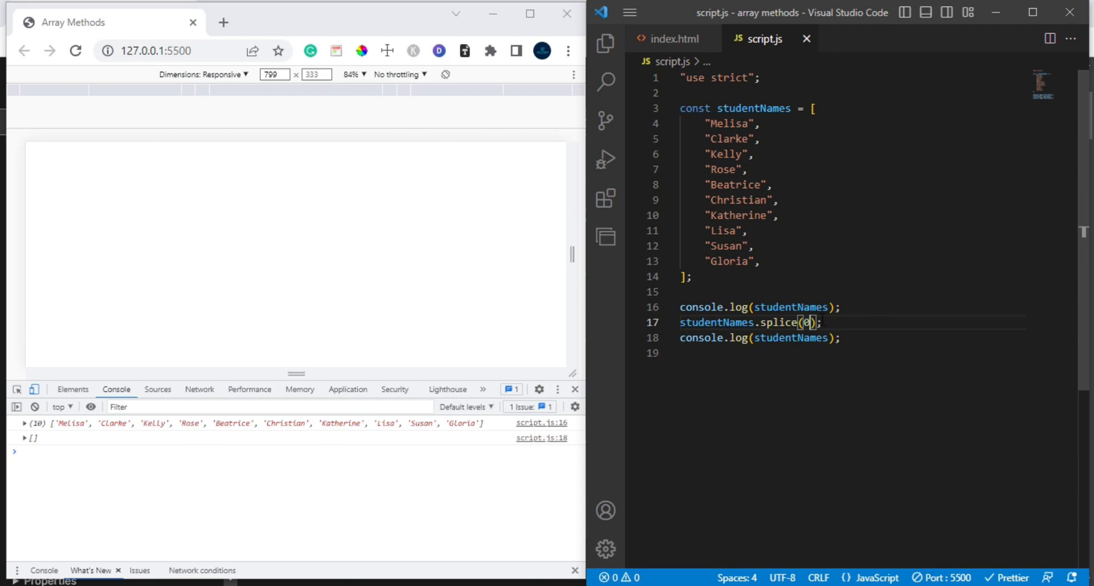
text(, 2)
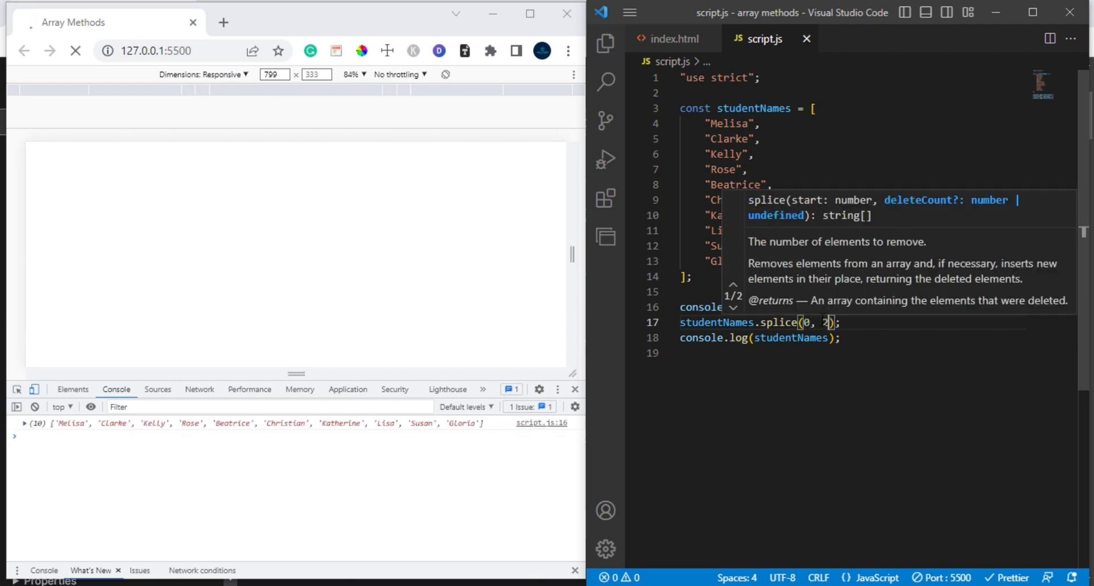
click(76, 50)
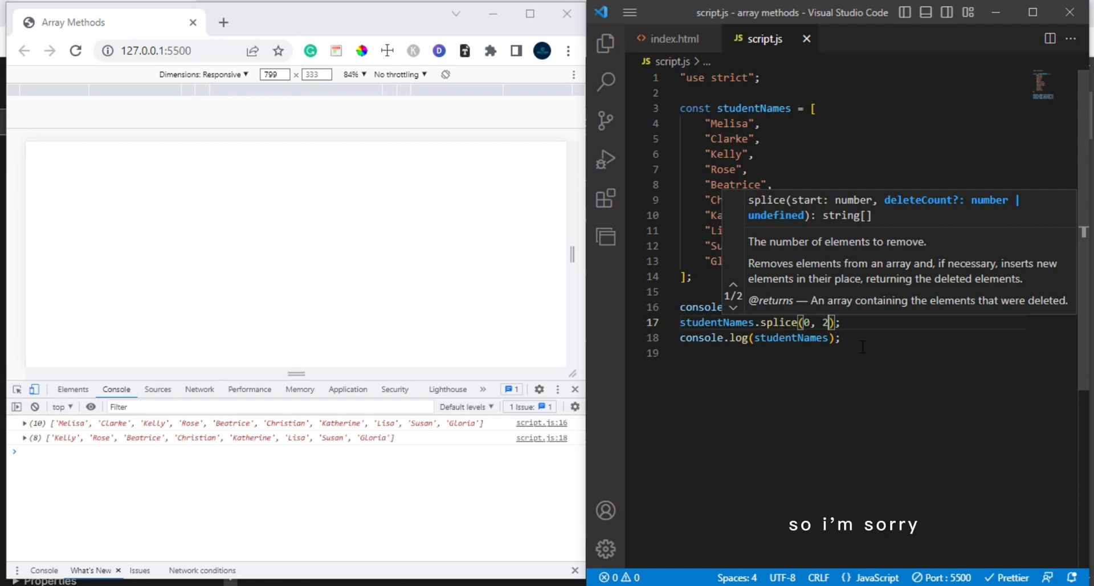
click(842, 337)
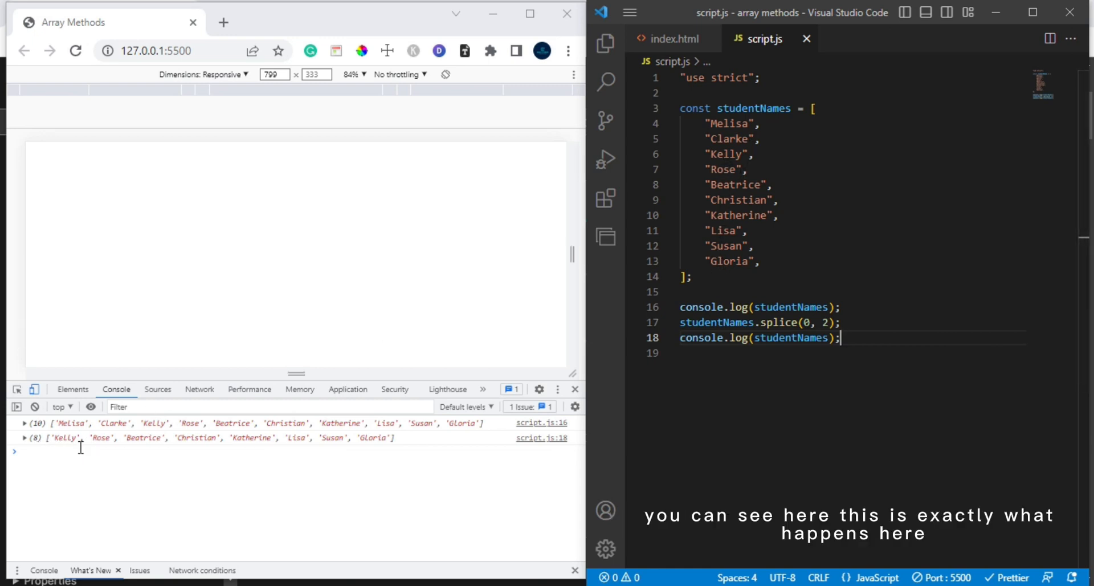
mouse_move(354, 443)
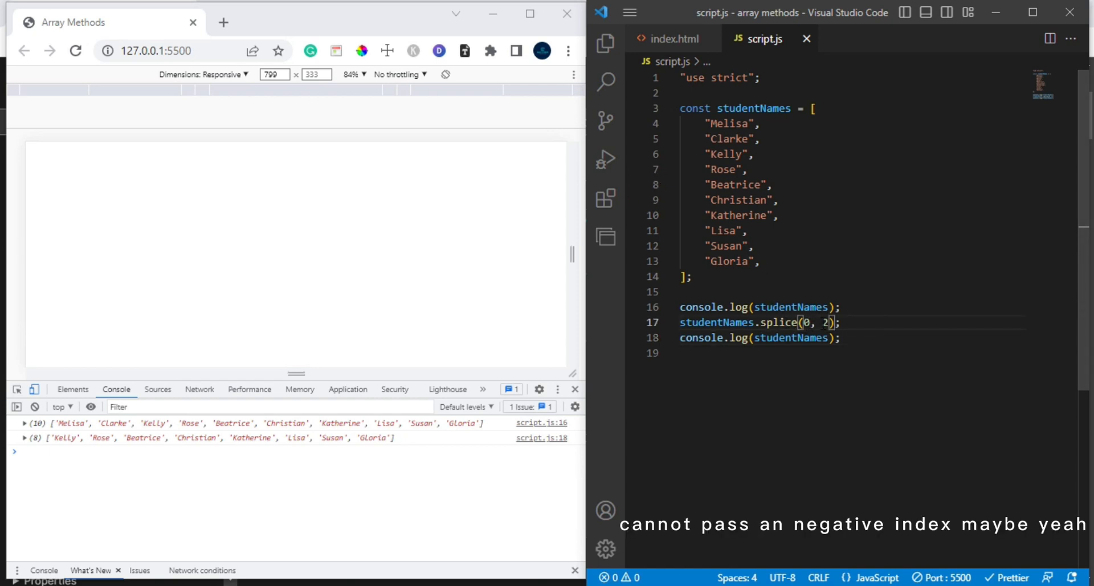
Change the splice arguments to (-5, 0) so all ten names stay logged
key(Backspace)
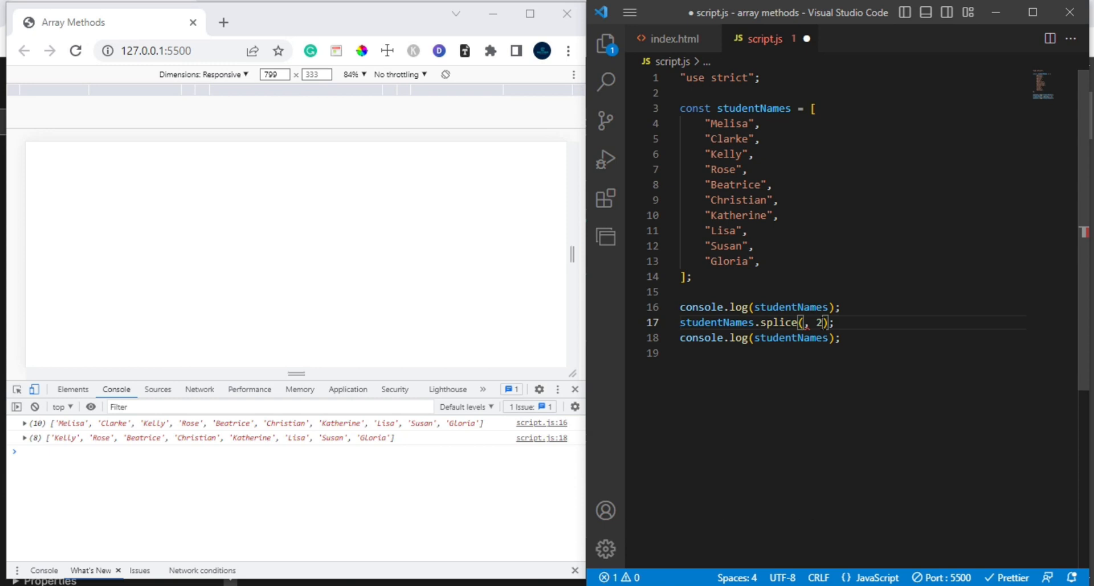
text(-1)
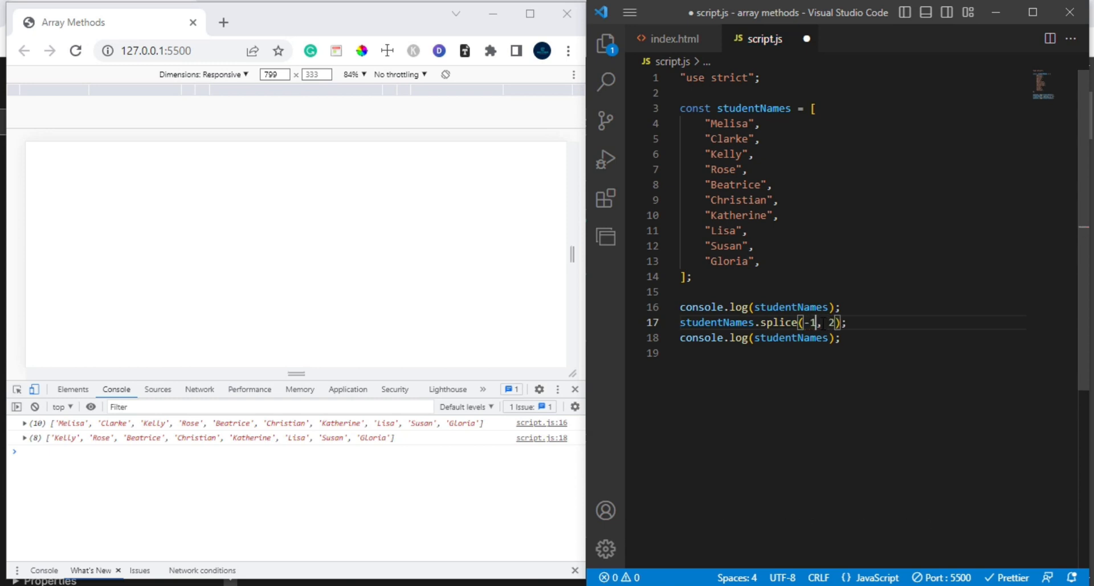
key(Backspace)
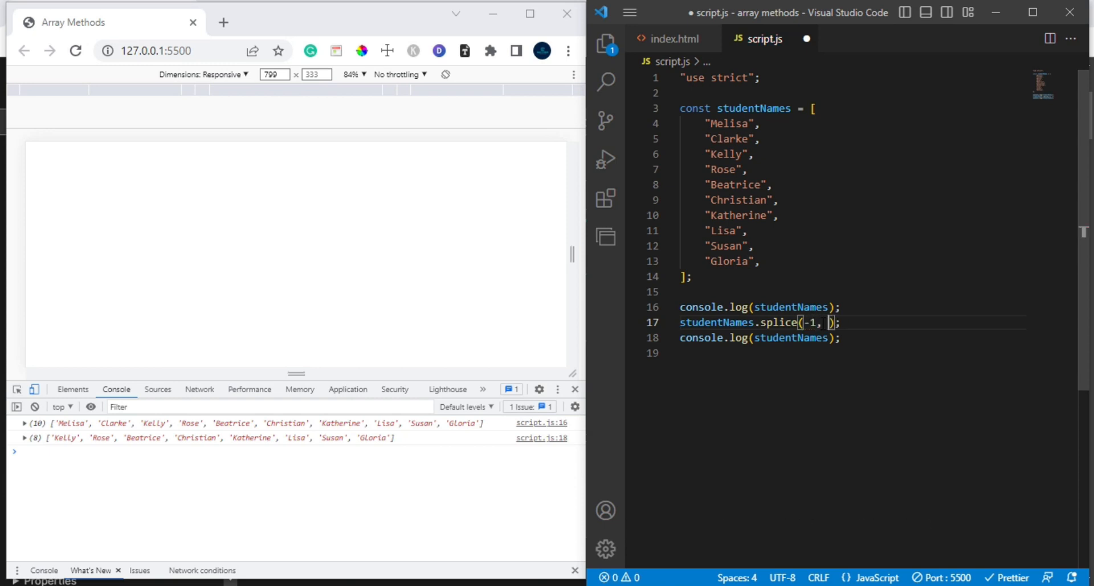
text(5)
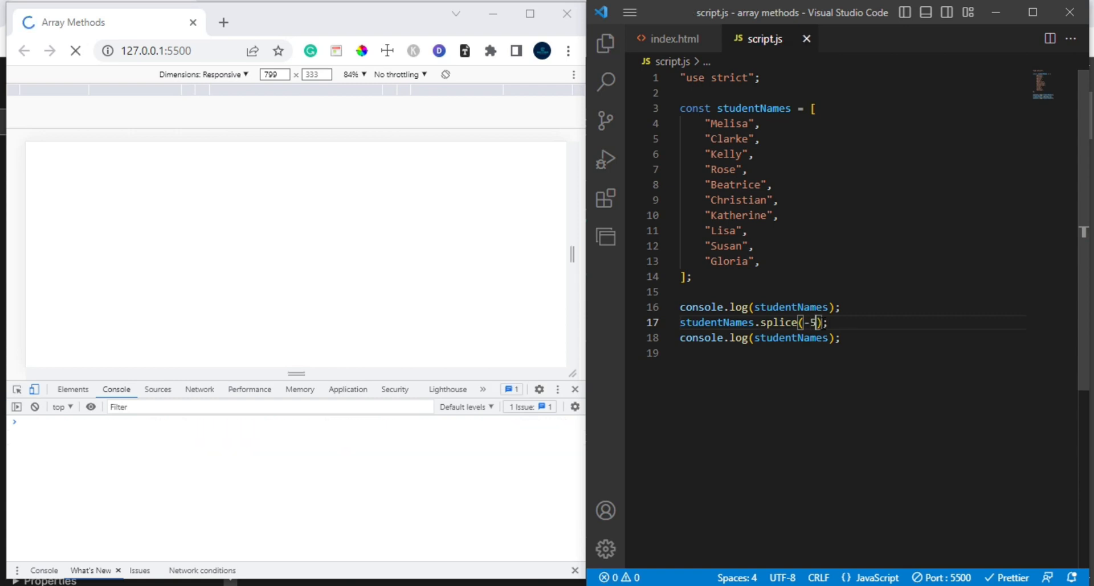
click(75, 50)
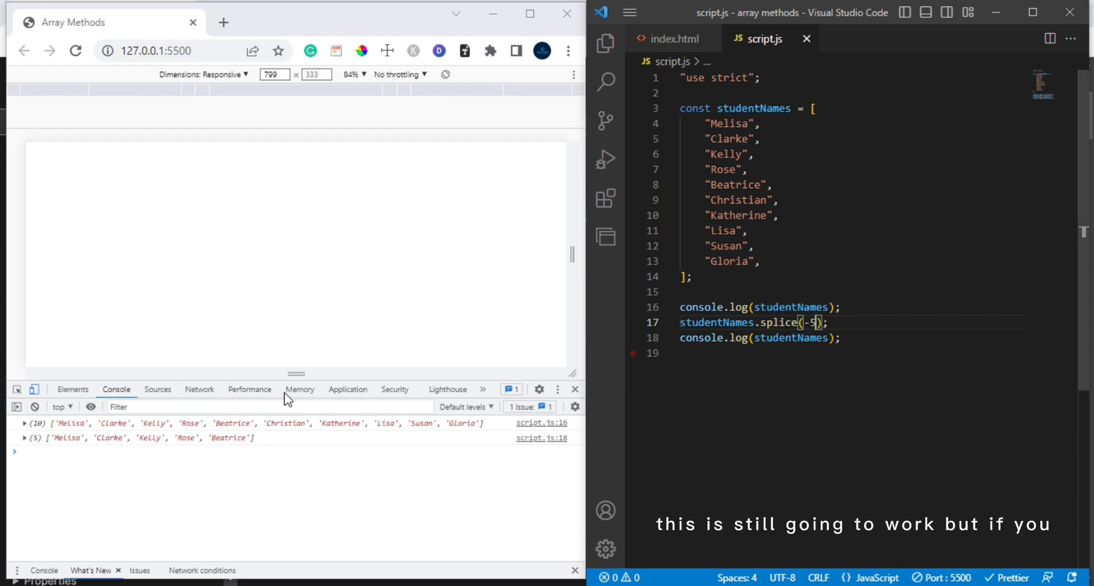
text(,)
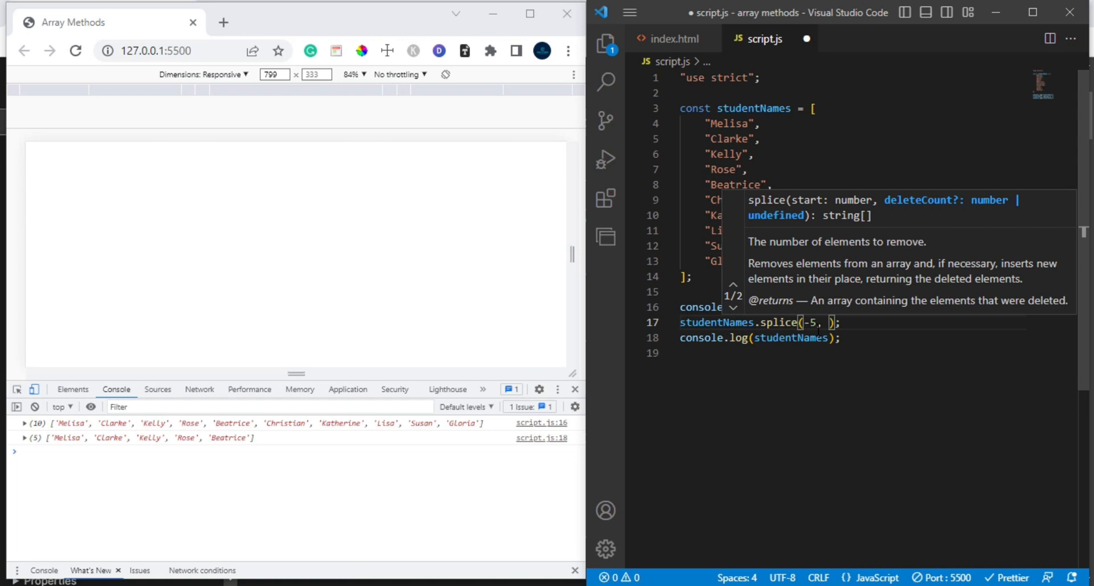
text(-)
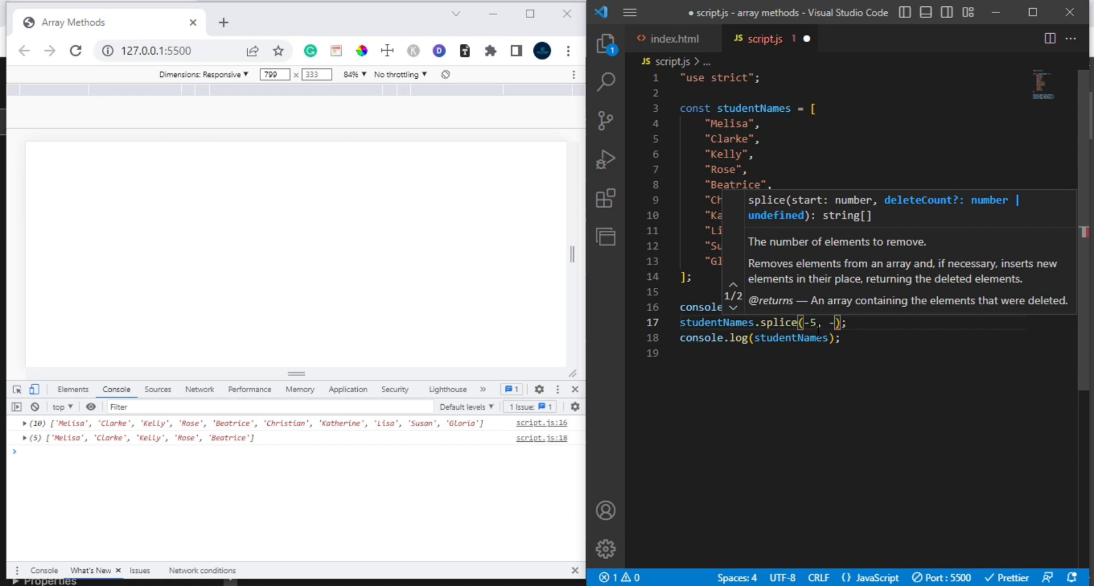
text(0)
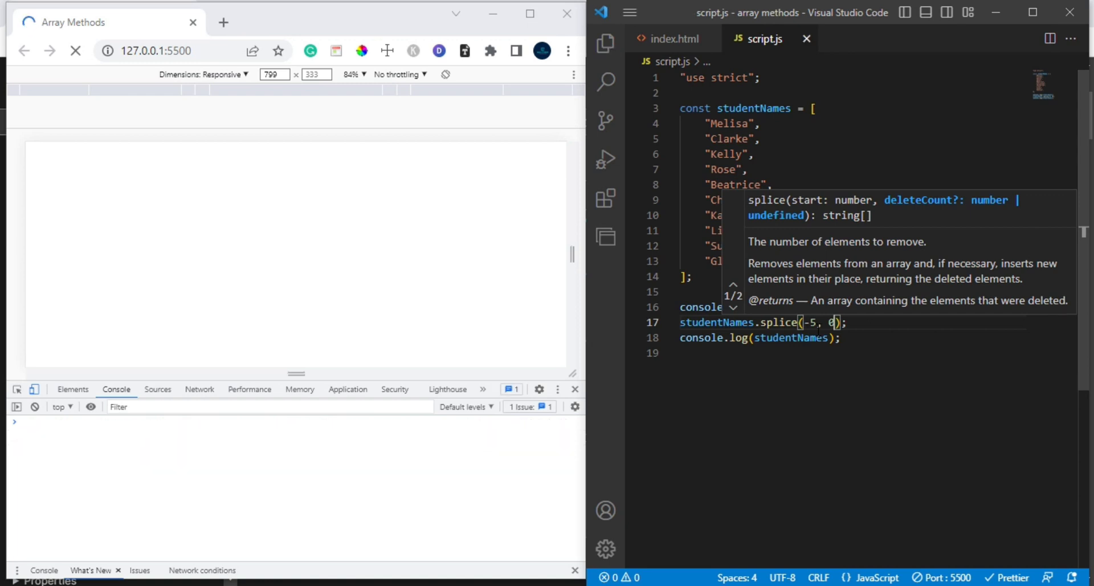
click(75, 50)
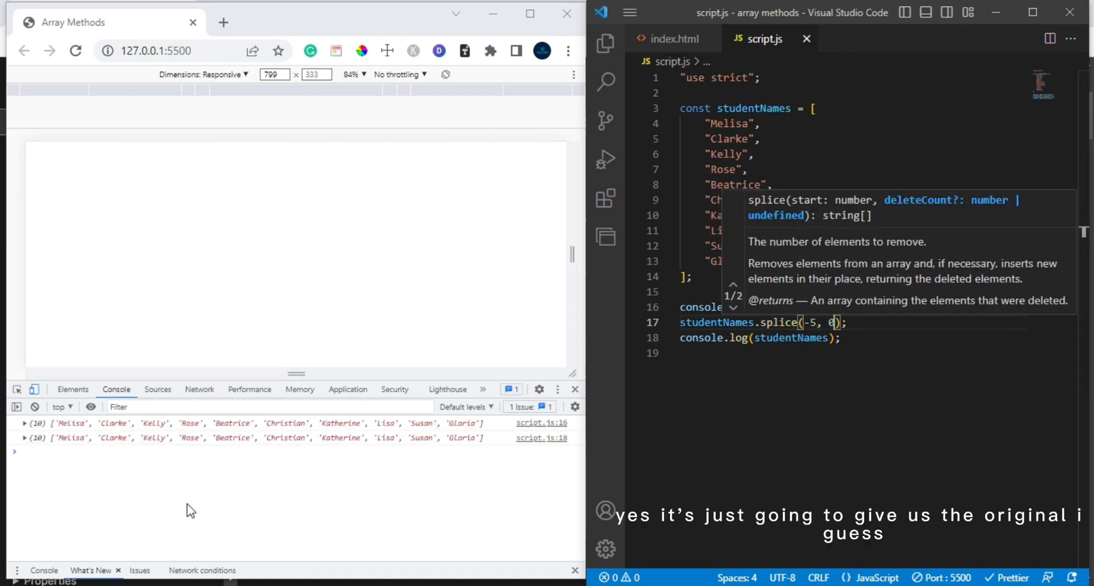
mouse_move(292, 449)
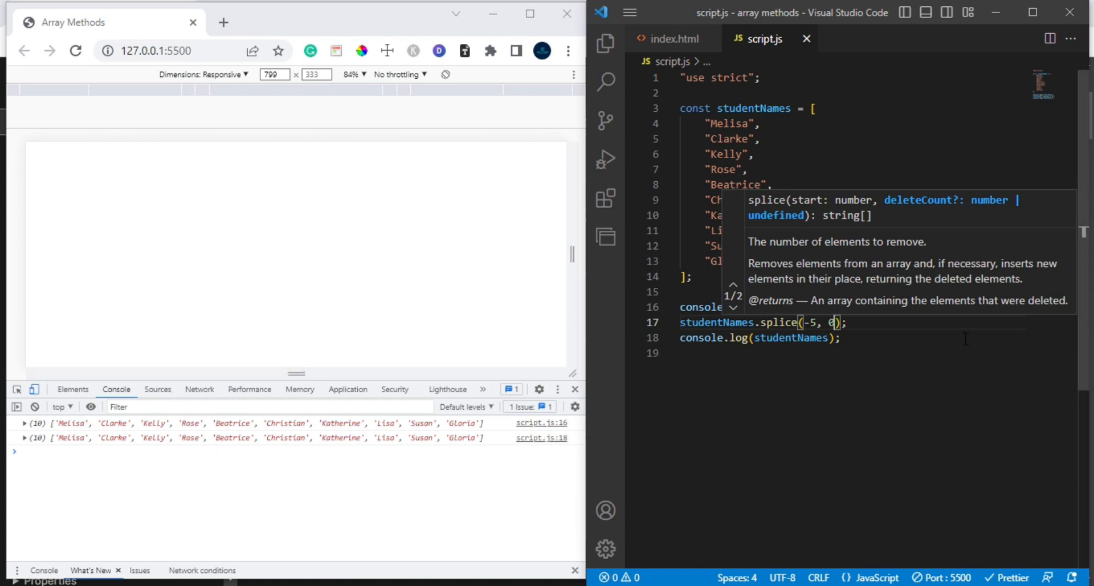
Set the splice arguments to (1, 3), removing Clarke, Kelly and Rose
key(Backspace)
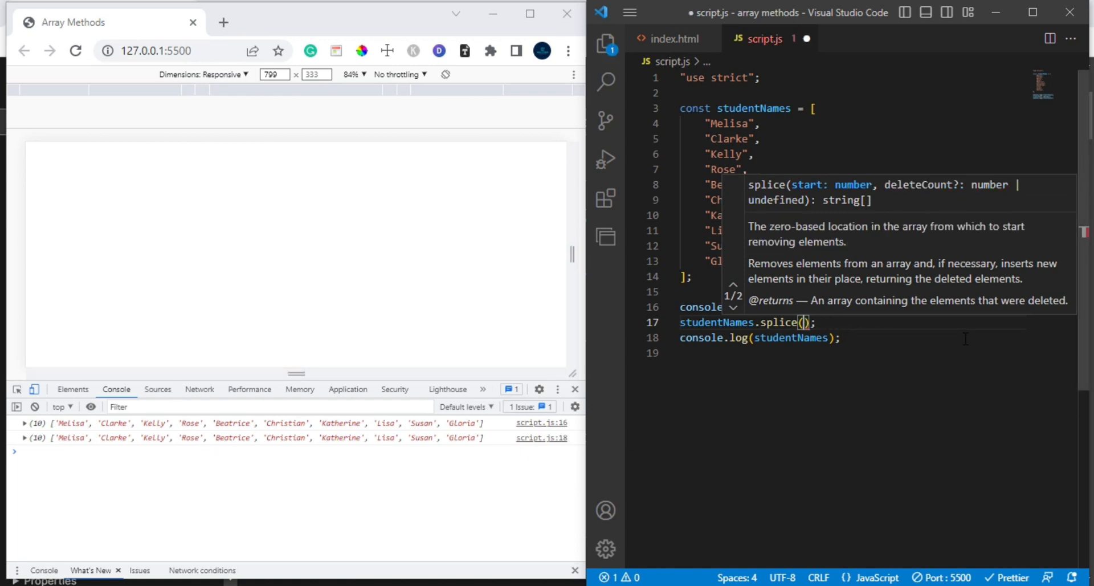
text(1,)
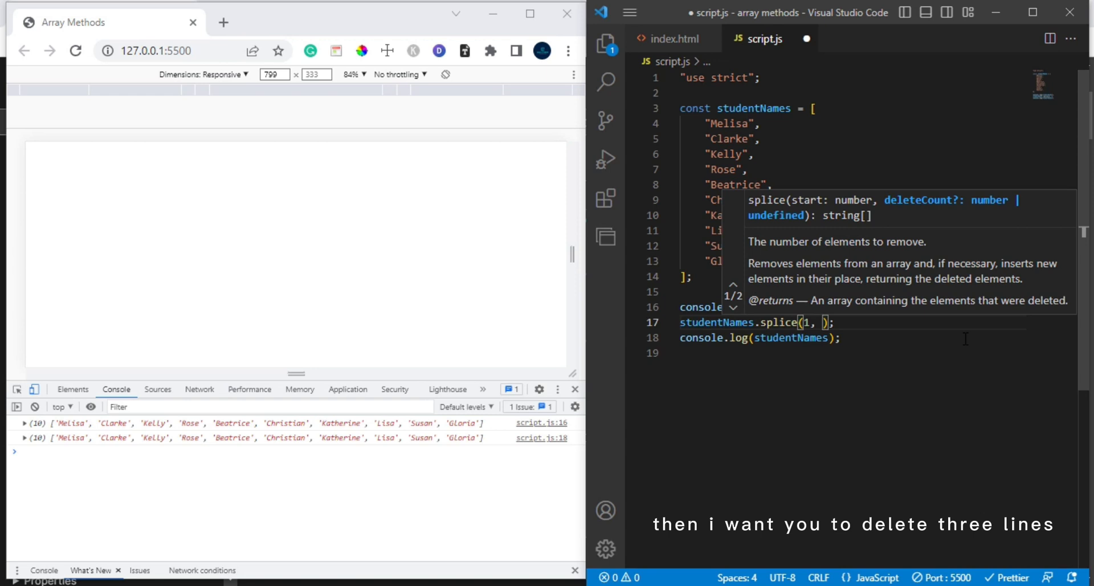
text(3)
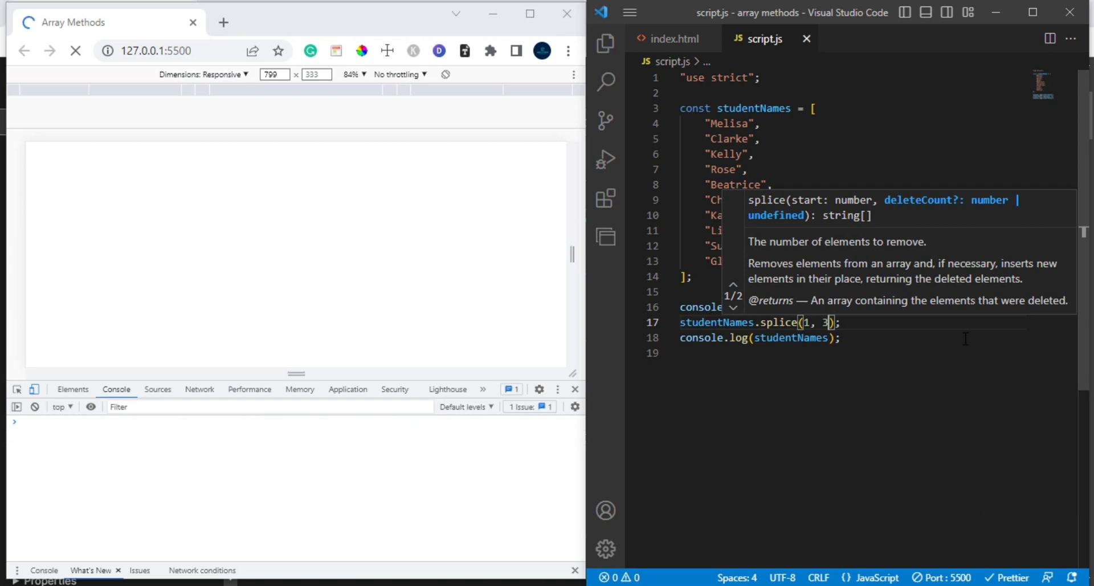
click(75, 50)
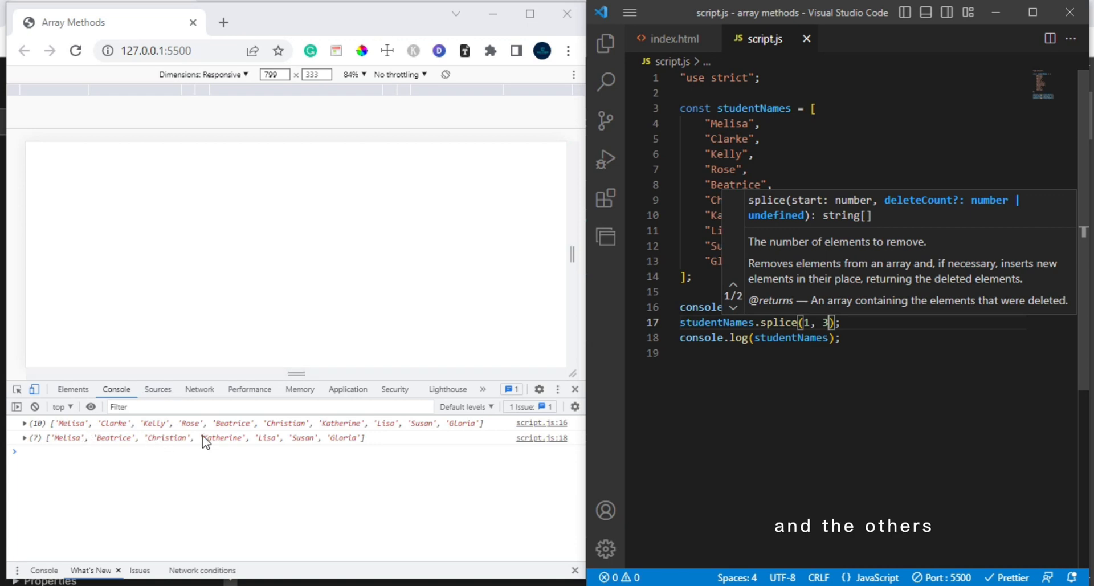
mouse_move(981, 220)
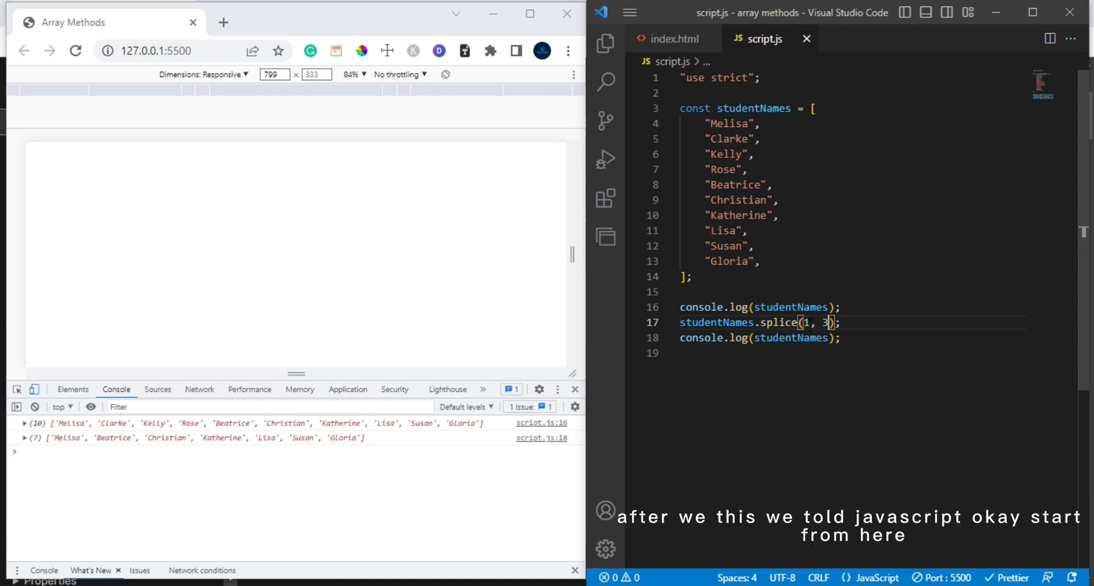
mouse_move(792, 322)
text(, )
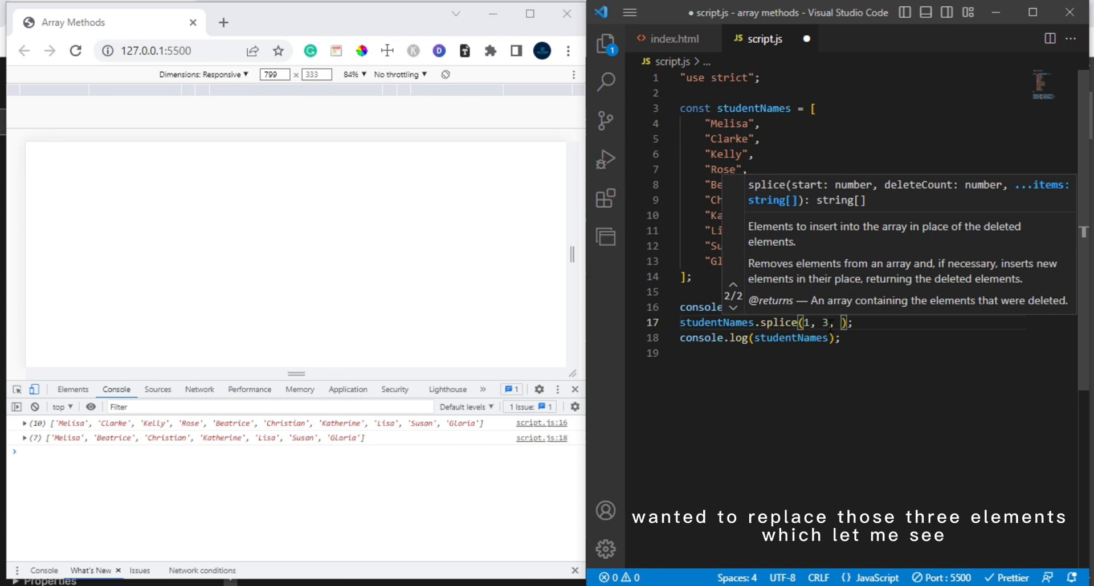
Append "Anthony", "Blake" after 1, 3 in the splice call
text(')
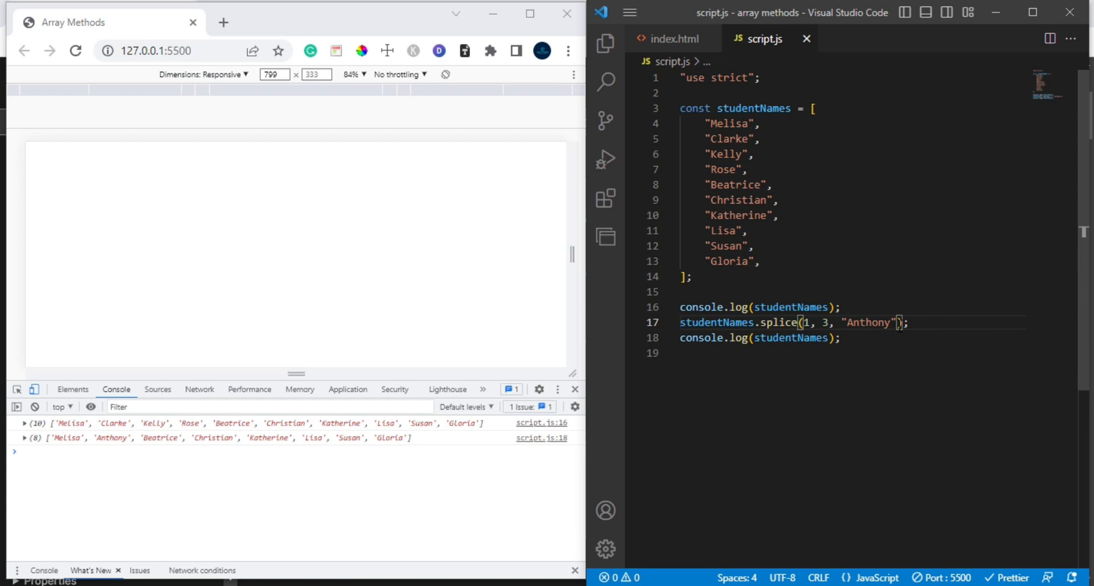
text(, '')
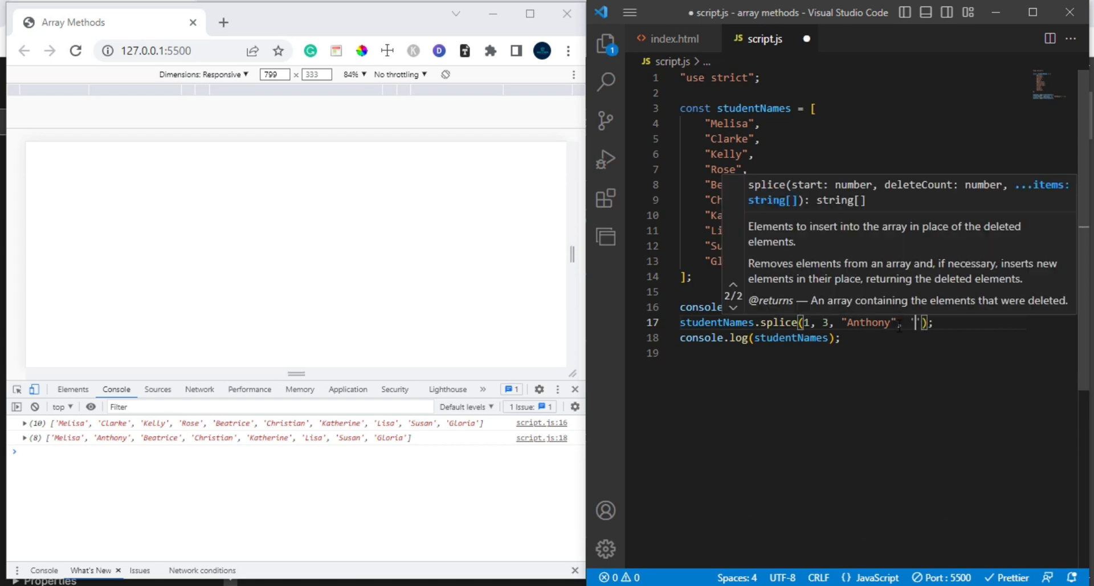
text(Blake")
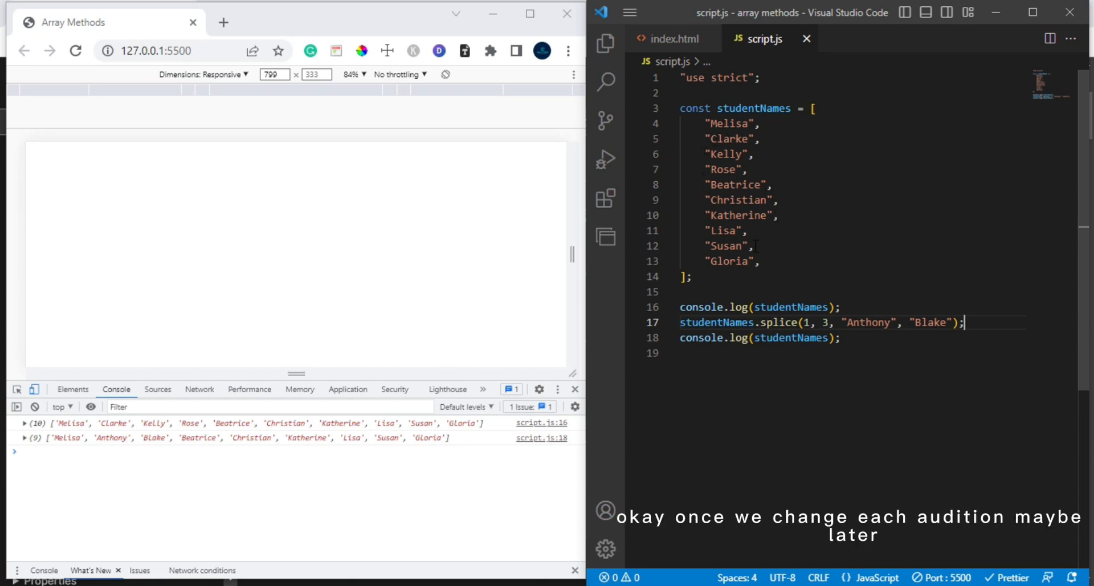
mouse_move(1049, 342)
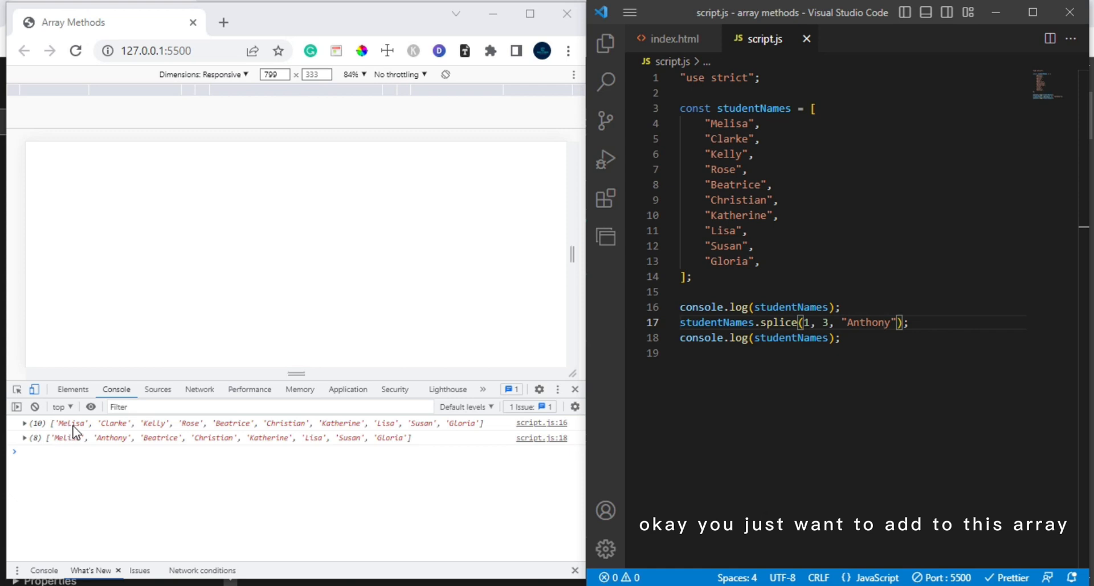
mouse_move(157, 450)
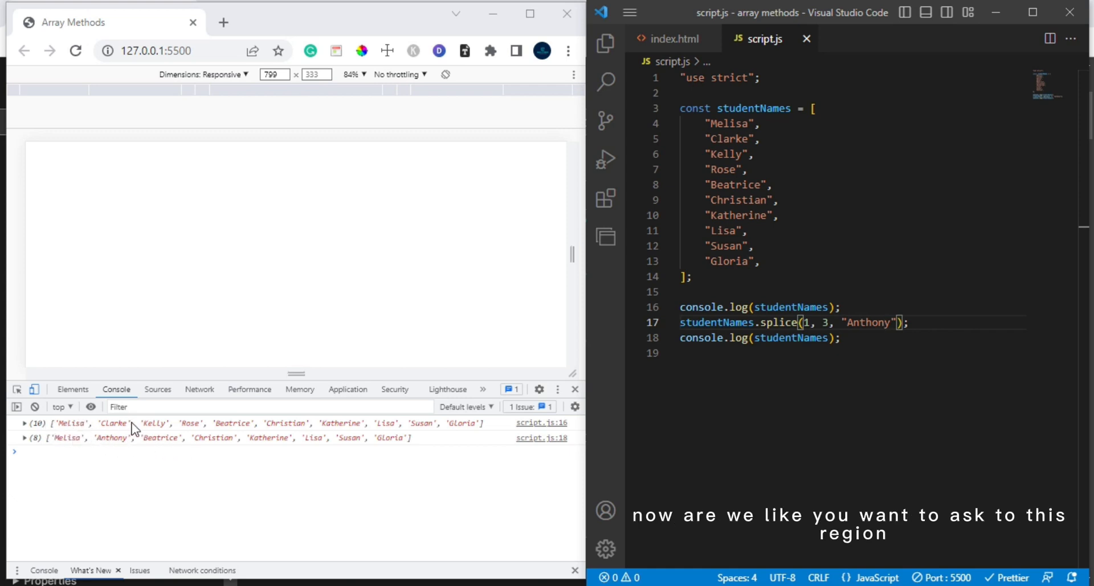
mouse_move(67, 428)
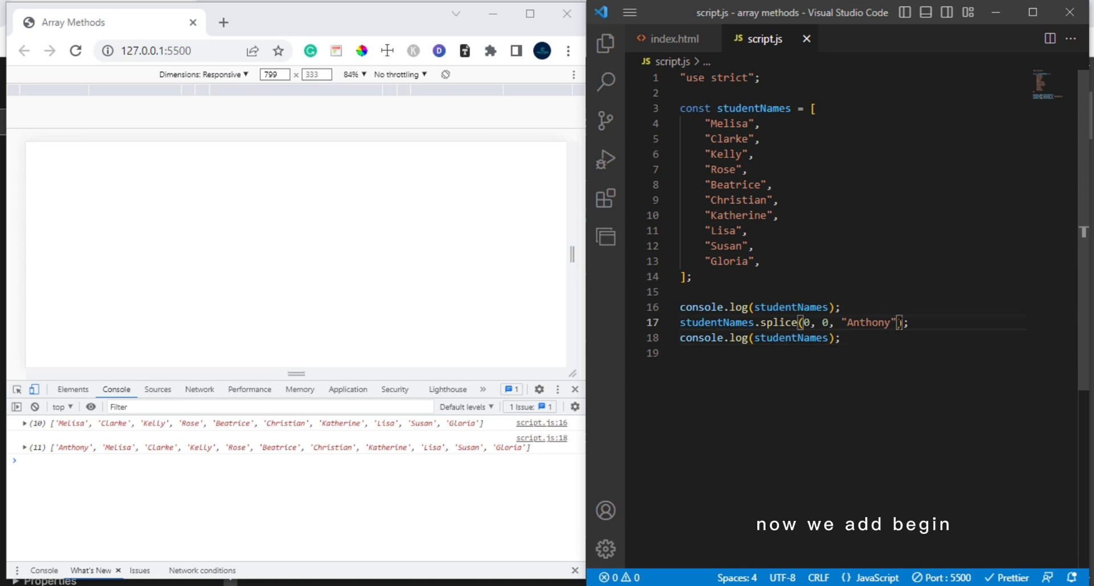
Make the call studentNames.splice(0, 0, "Anthony", "Blake", "Patrica") and save
text(, ')
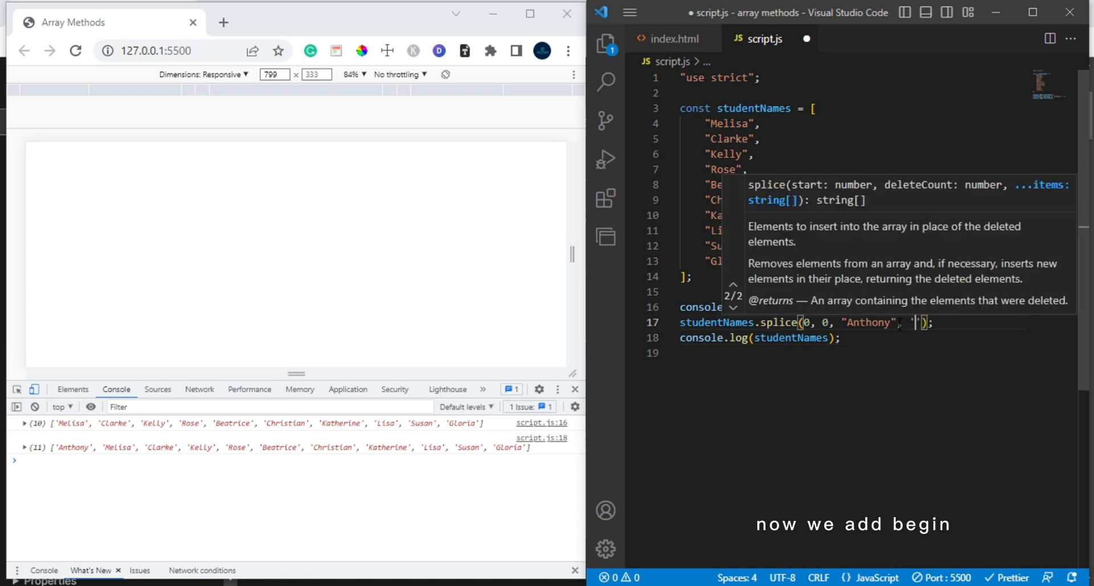
text(B)
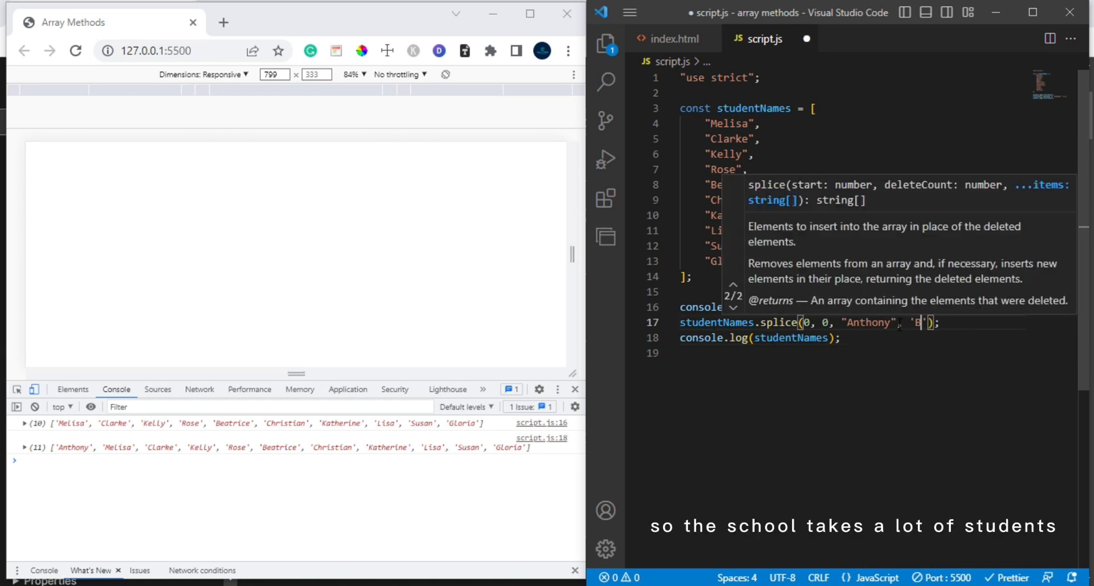
text(lake)
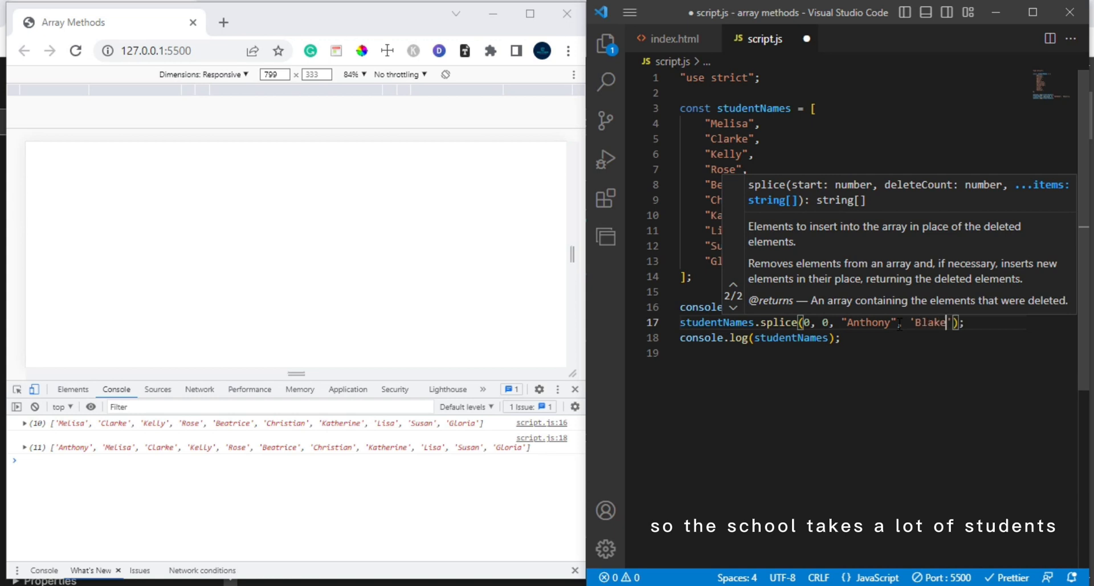
text(s)
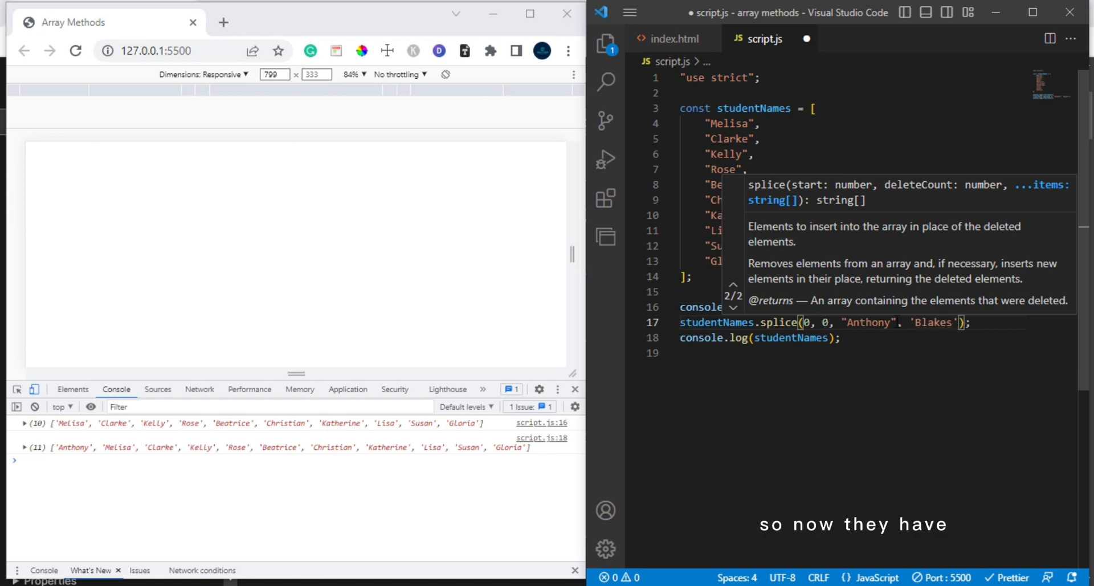
key(Backspace)
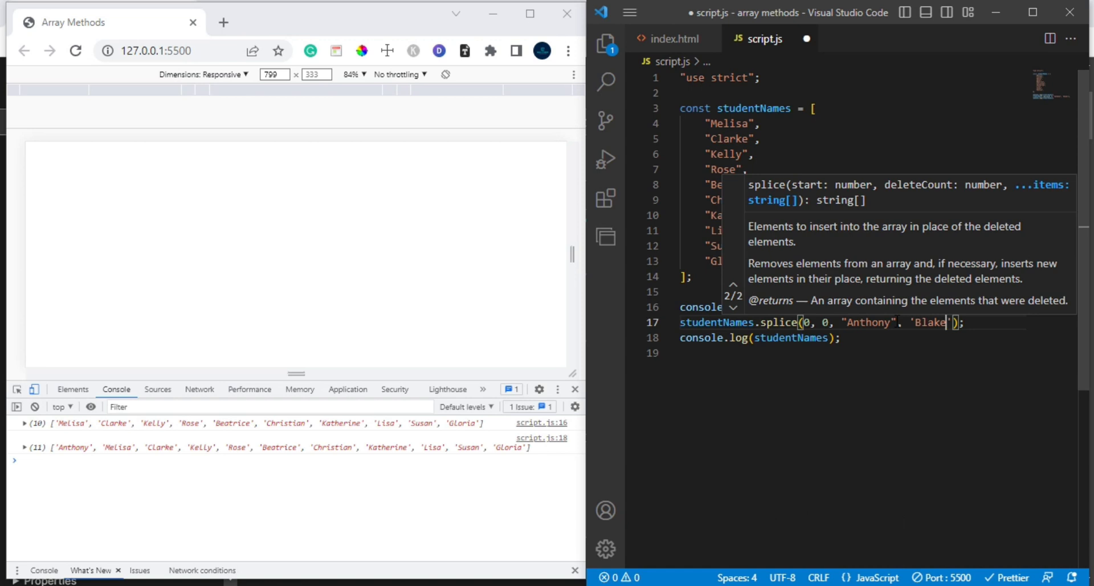
text(, '')
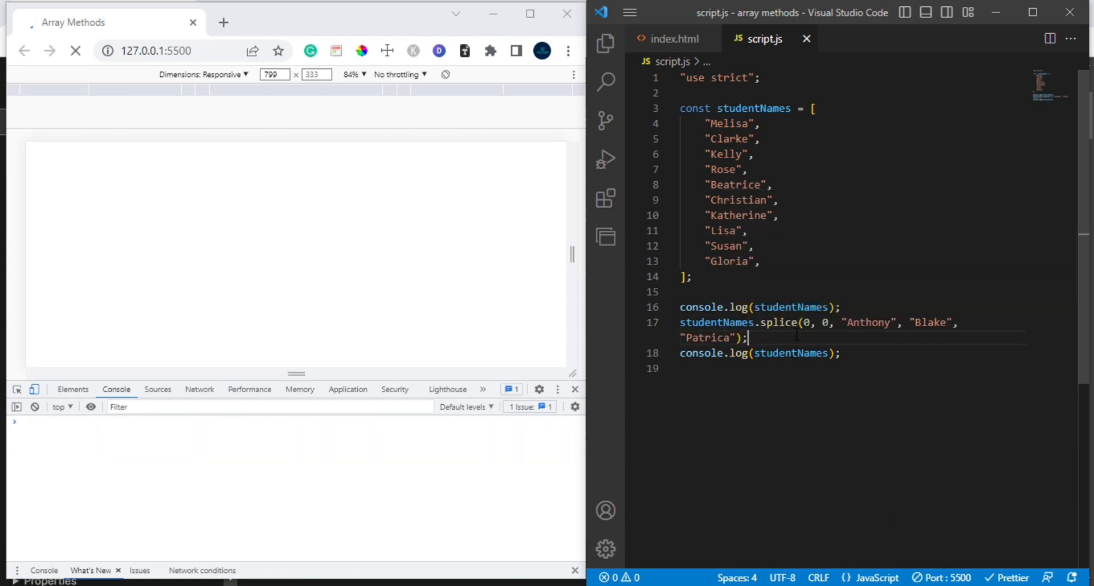
click(75, 50)
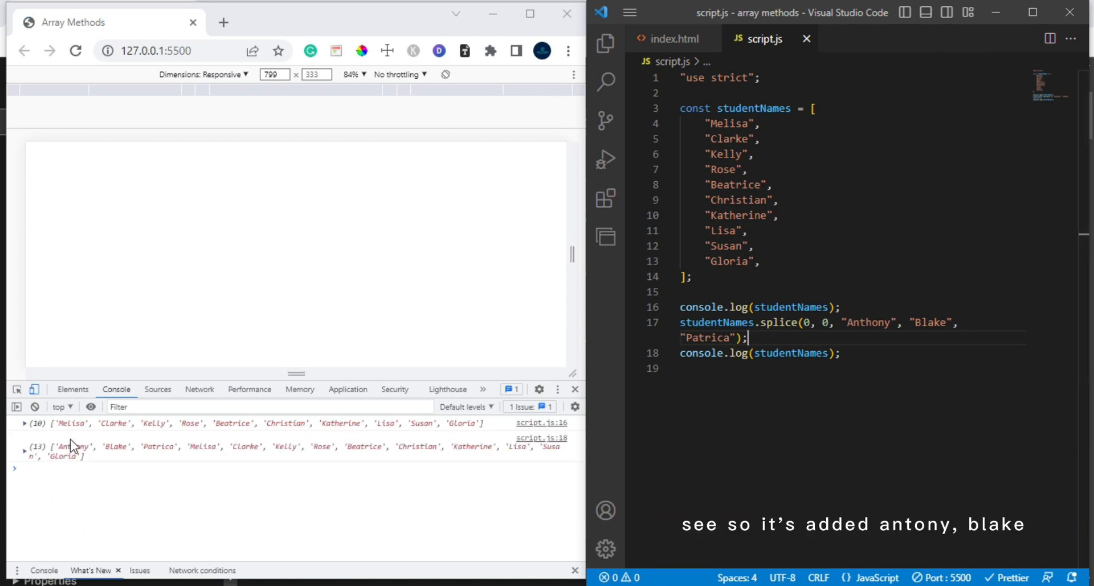
mouse_move(81, 454)
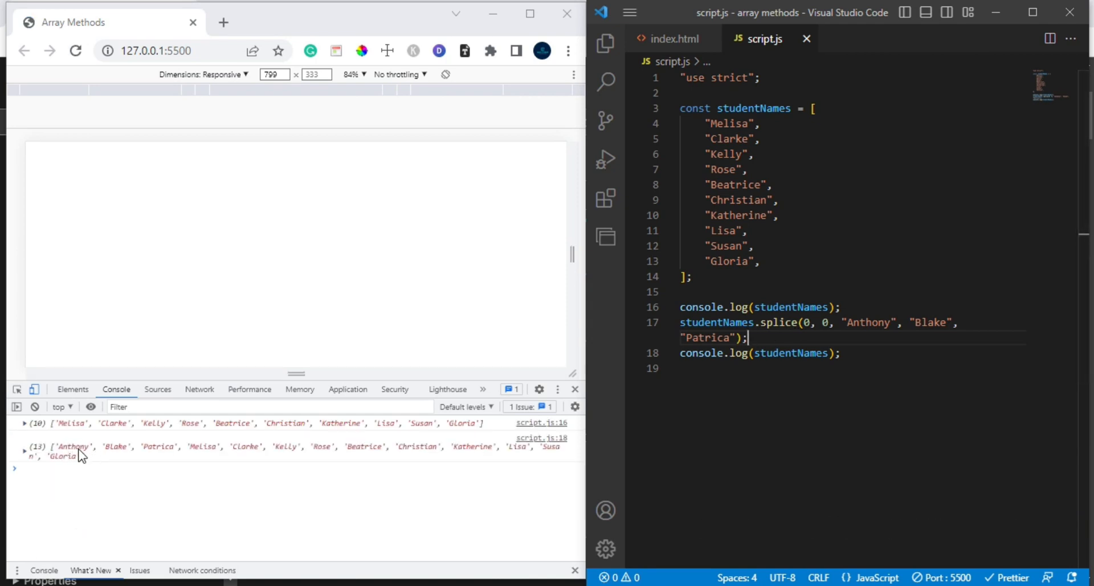